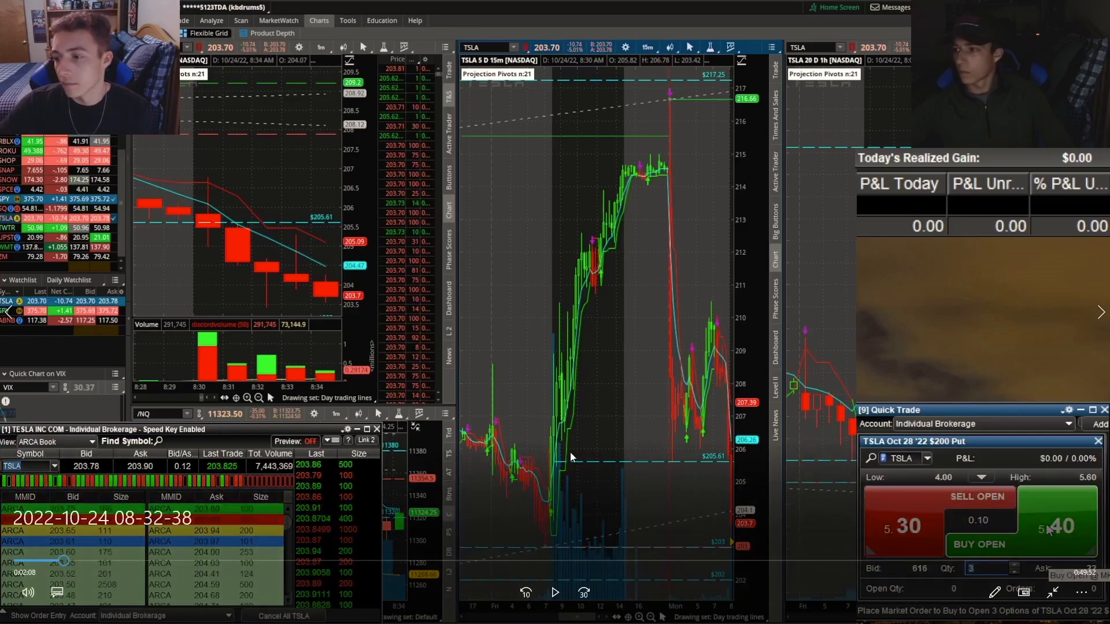
{"action": "mouse_move", "coordinate": [289, 333]}
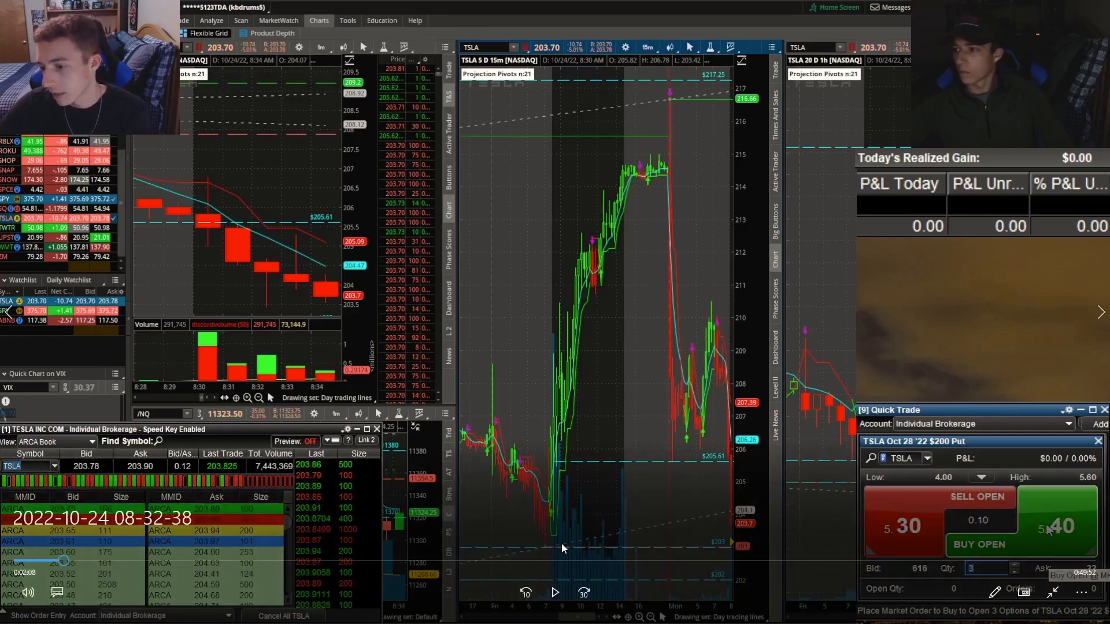
{"action": "mouse_move", "coordinate": [574, 557]}
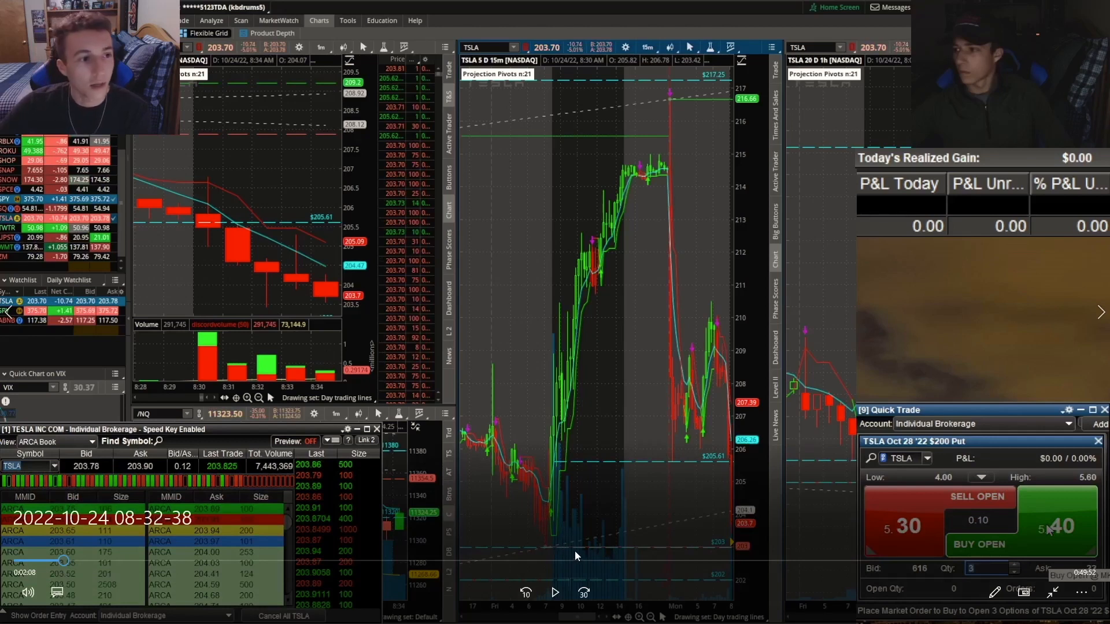
{"action": "mouse_move", "coordinate": [705, 582]}
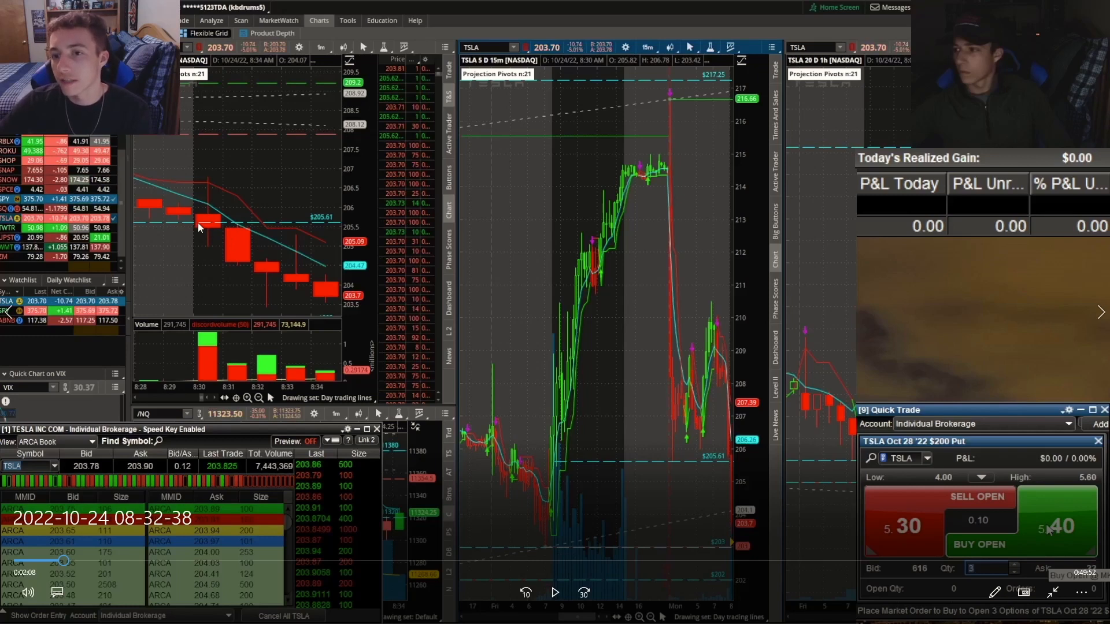
{"action": "mouse_move", "coordinate": [185, 225]}
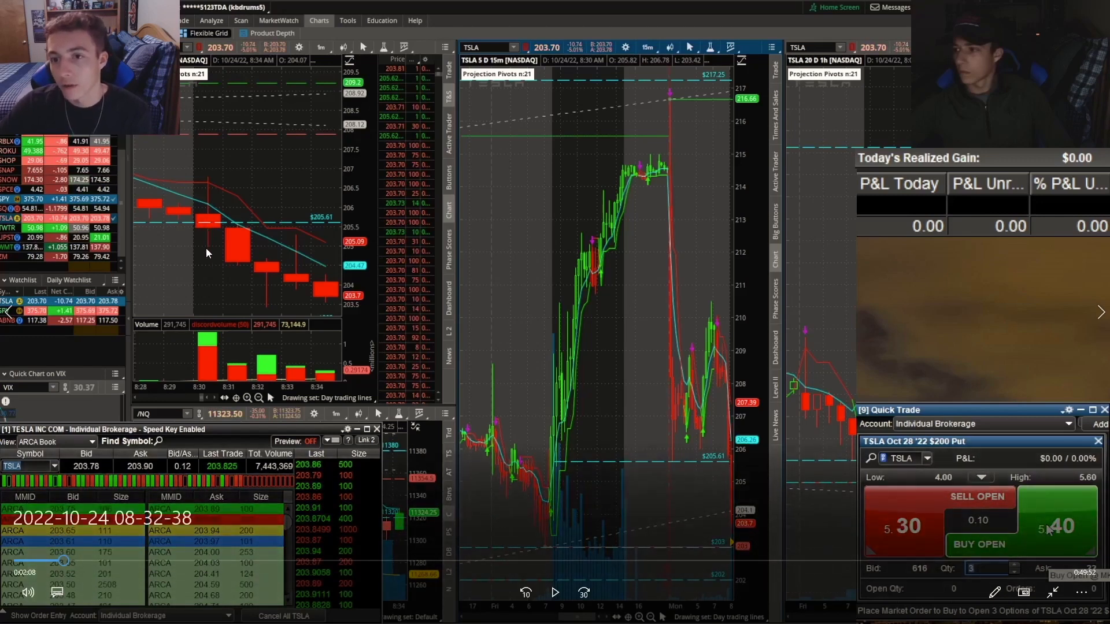
{"action": "mouse_move", "coordinate": [219, 279]}
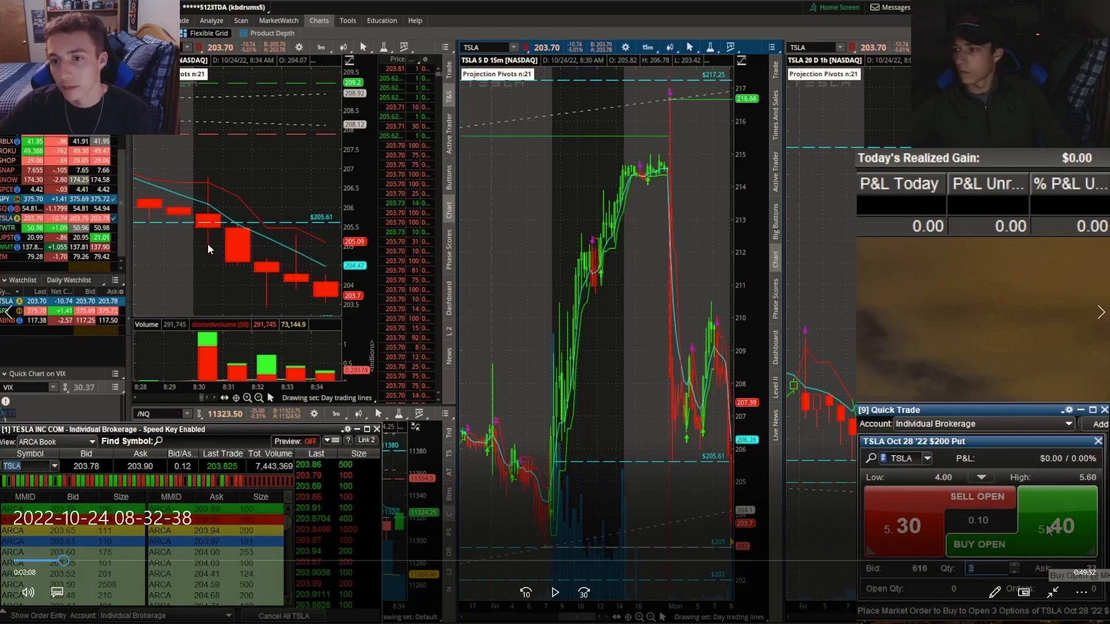
{"action": "mouse_move", "coordinate": [275, 293]}
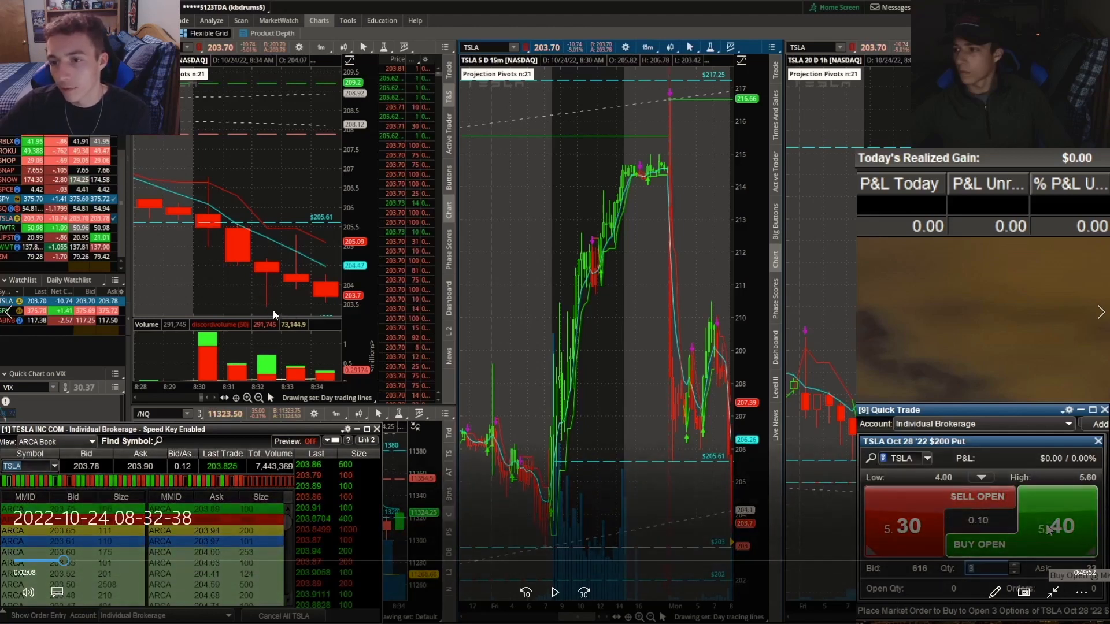
Start the replay and let it run until three TSLA Oct 28 $200 puts are filled.
{"action": "left_click", "coordinate": [554, 592]}
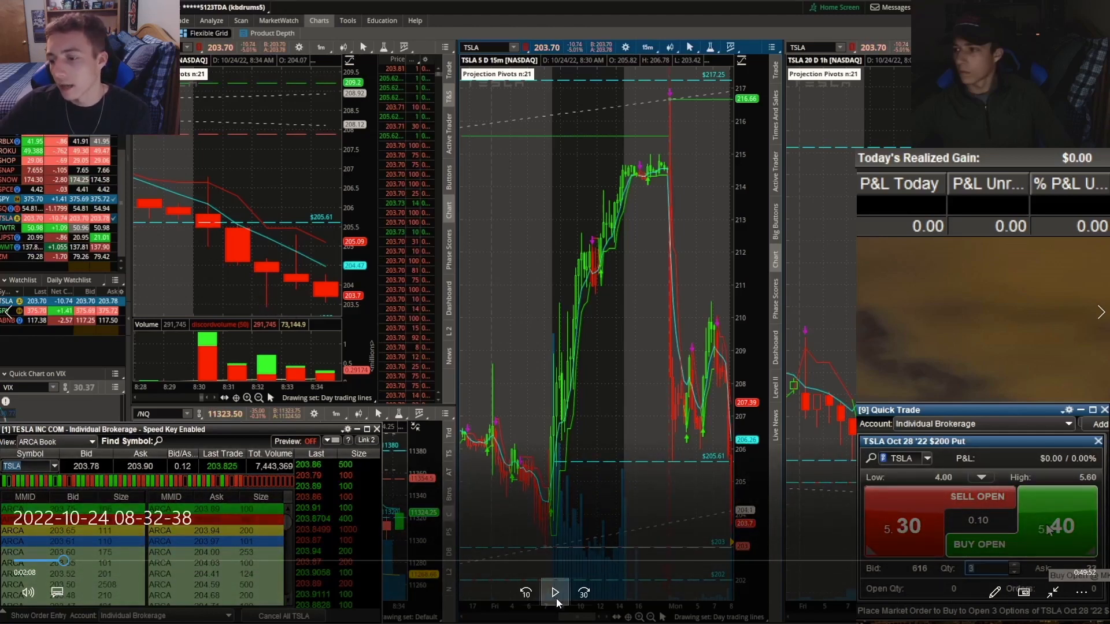
{"action": "left_click", "coordinate": [553, 592]}
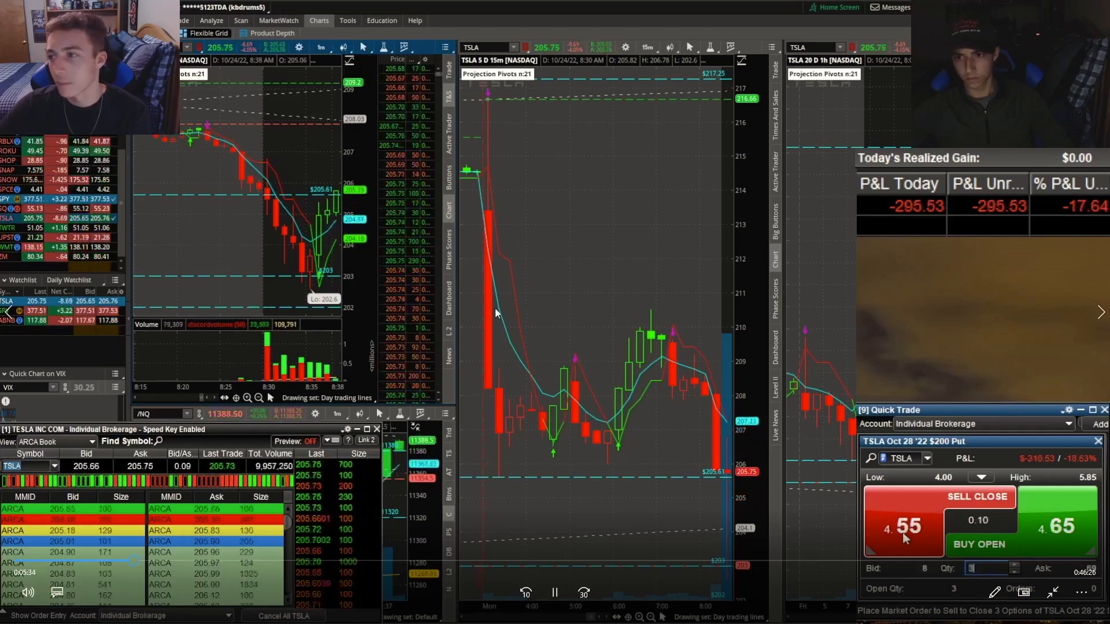
Let the replay run through the partial close and re-entry to four open puts.
{"action": "left_click", "coordinate": [937, 496]}
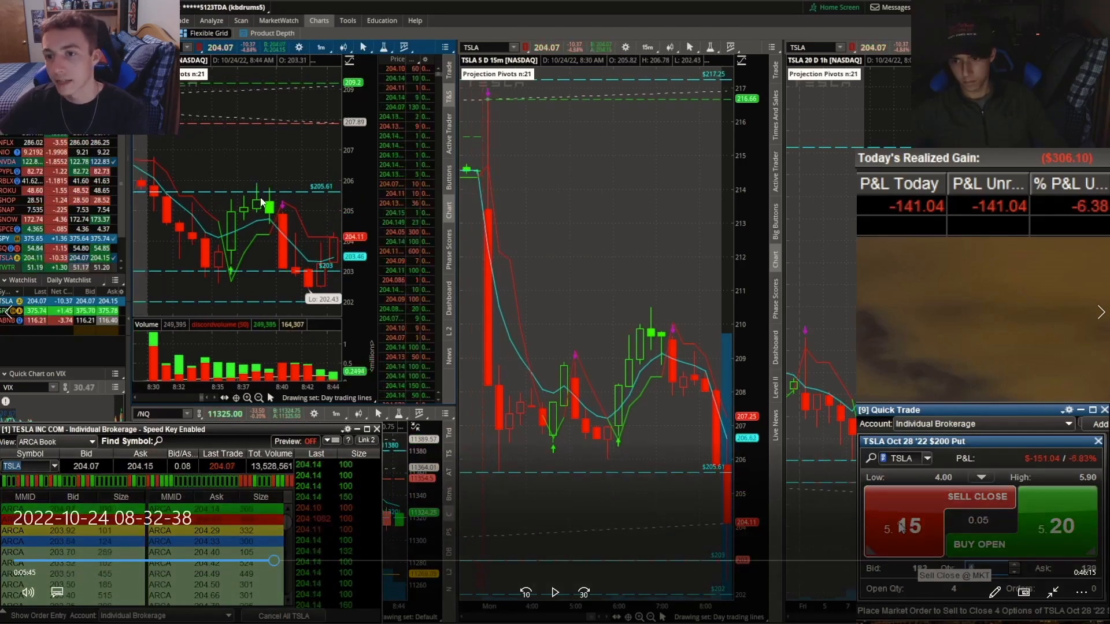
{"action": "mouse_move", "coordinate": [611, 584]}
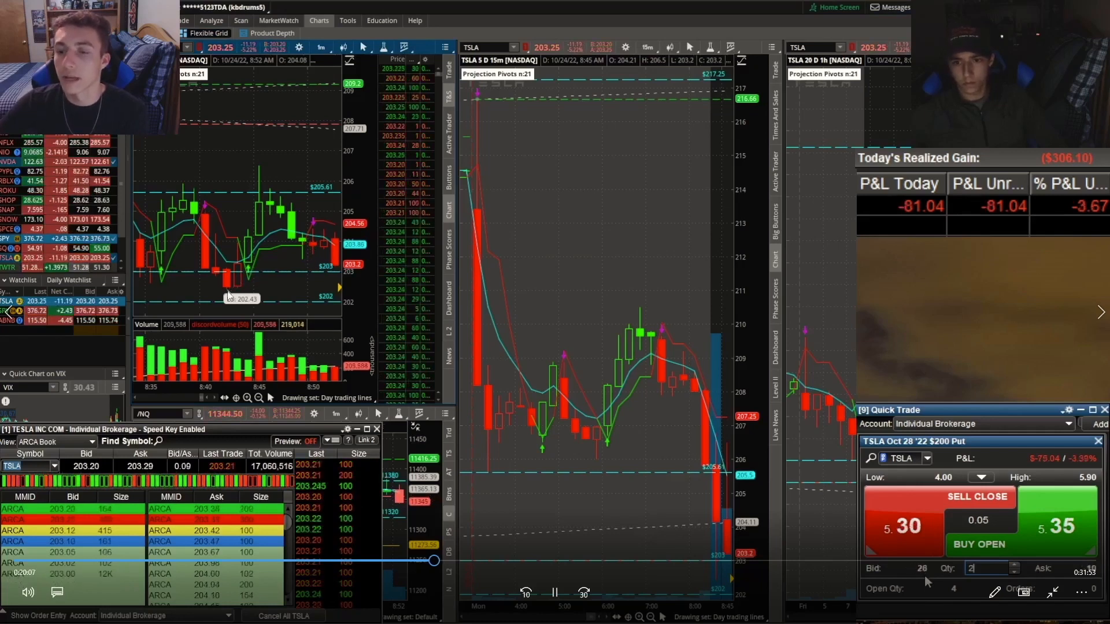
Skip the replay forward until the four puts show a $118.96 unrealized gain.
{"action": "left_click", "coordinate": [582, 592]}
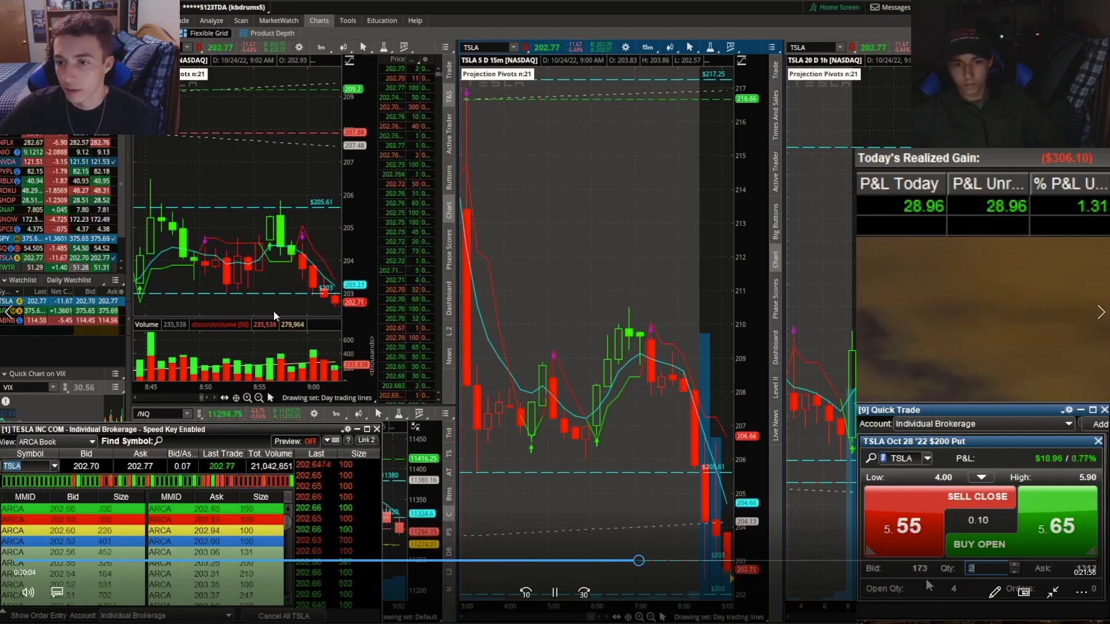
{"action": "left_click", "coordinate": [583, 593]}
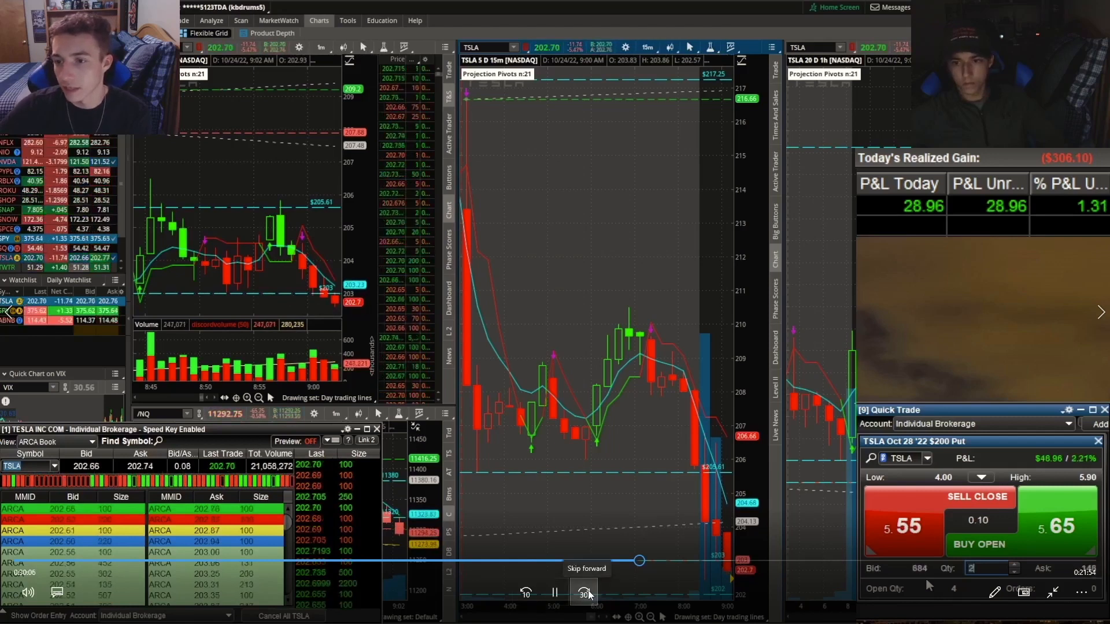
{"action": "left_click", "coordinate": [583, 593]}
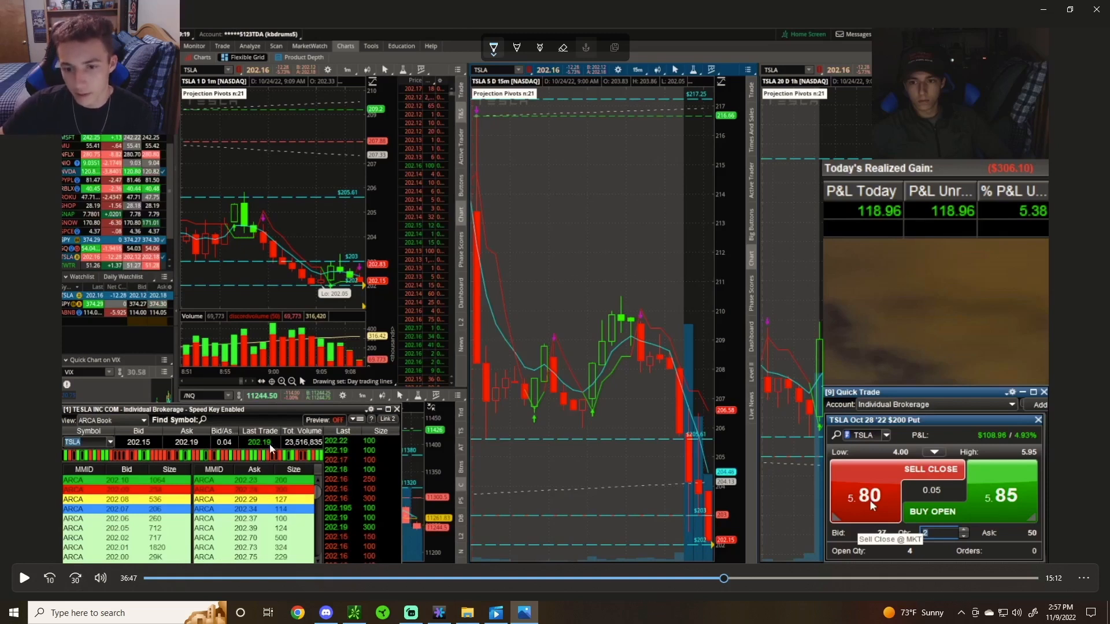
{"action": "mouse_move", "coordinate": [160, 550]}
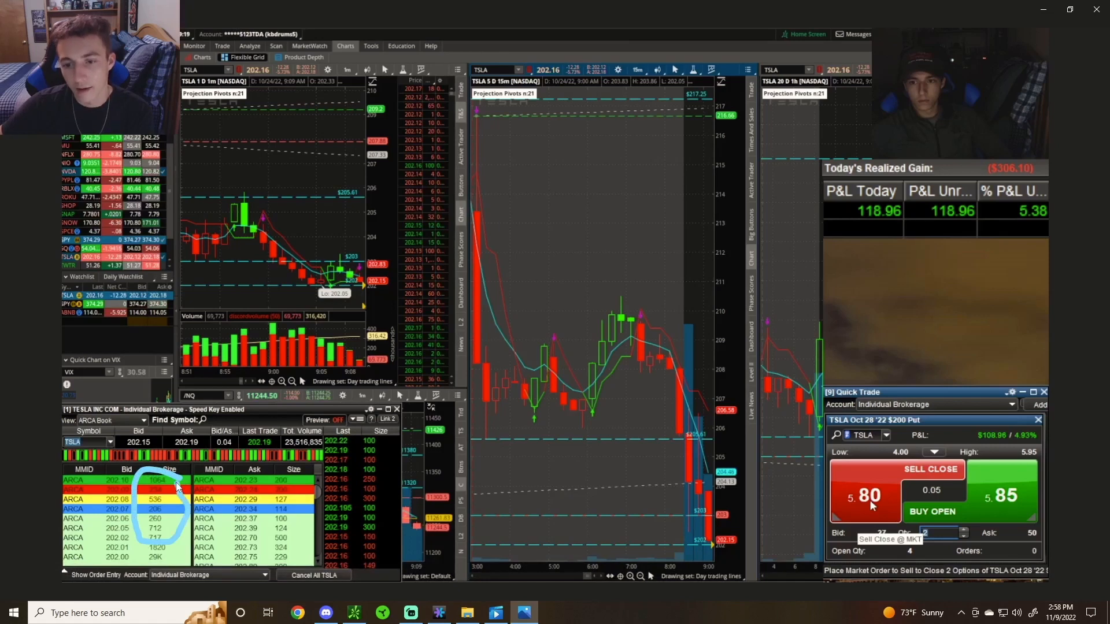
{"action": "mouse_move", "coordinate": [357, 404]}
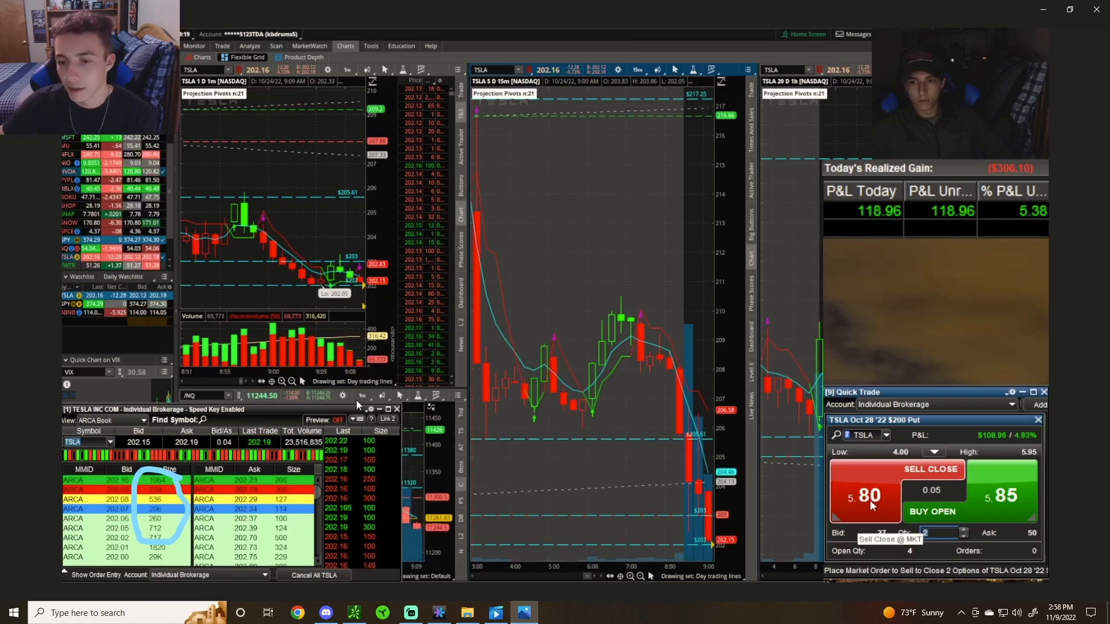
{"action": "mouse_move", "coordinate": [169, 562]}
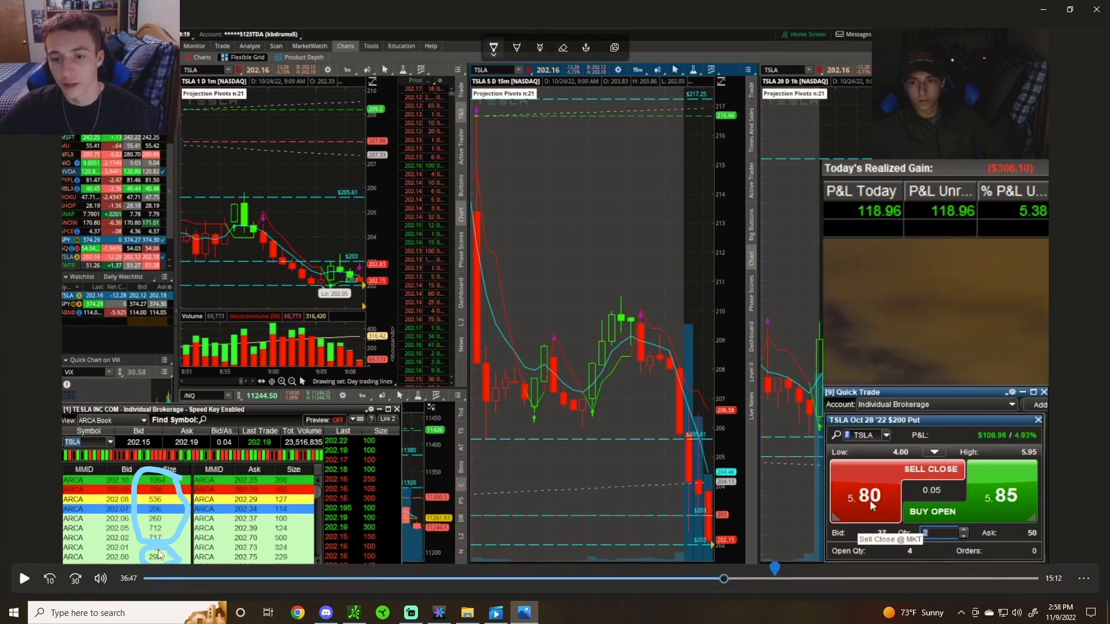
{"action": "mouse_move", "coordinate": [254, 430]}
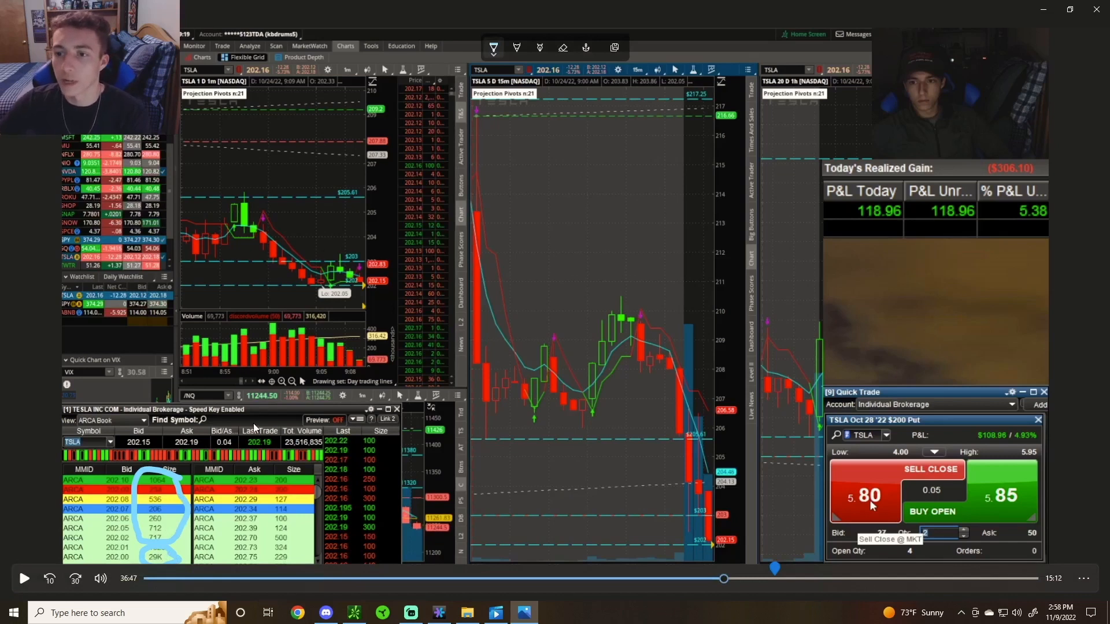
{"action": "mouse_move", "coordinate": [320, 332]}
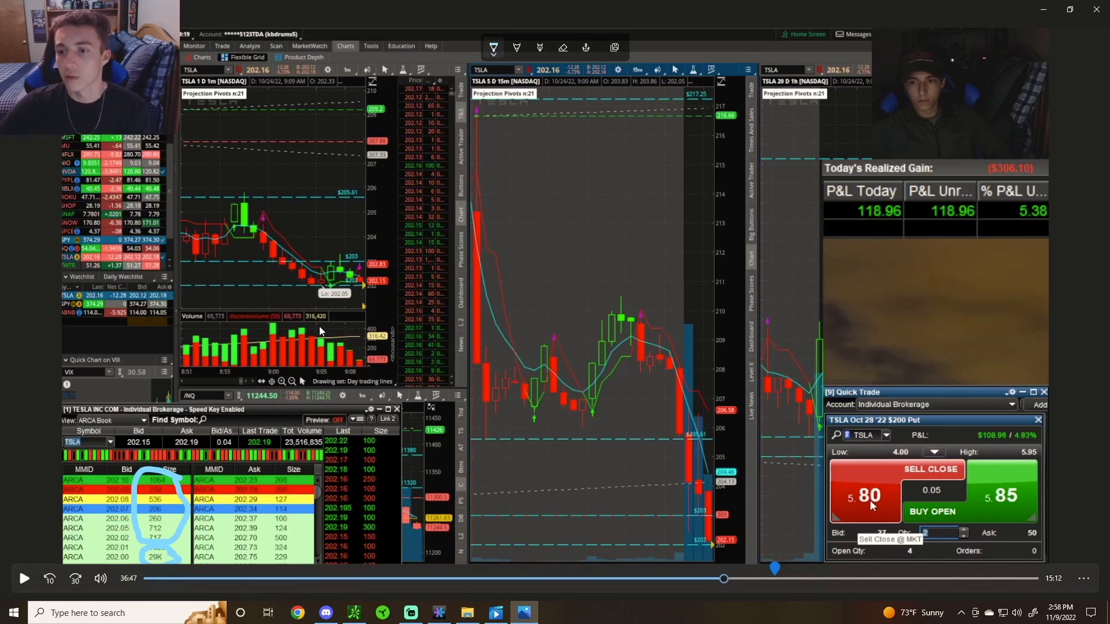
{"action": "mouse_move", "coordinate": [362, 349]}
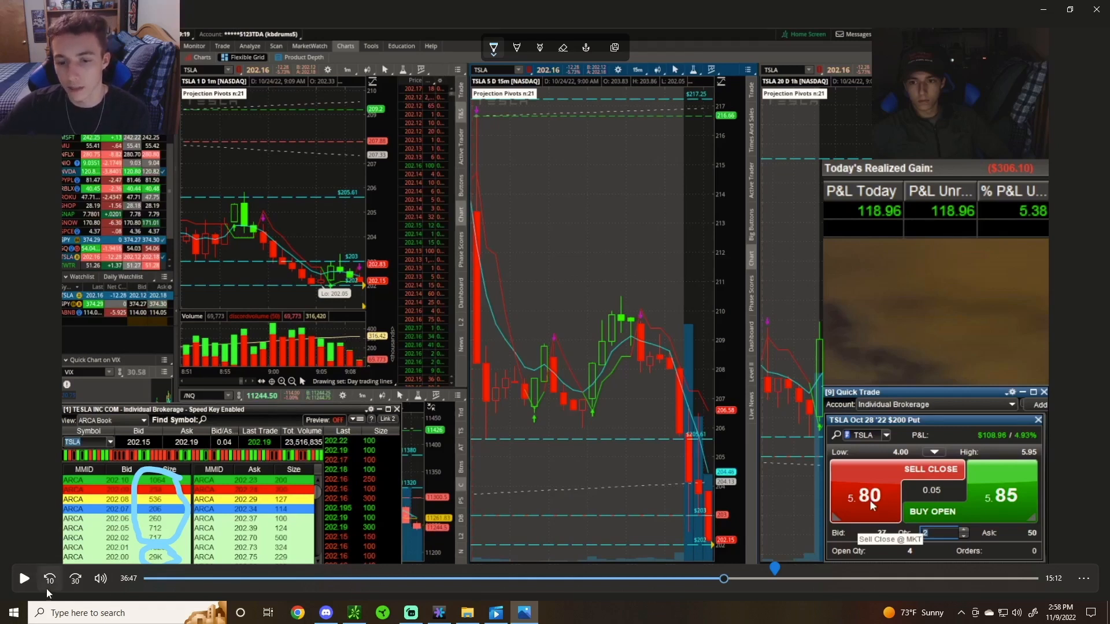
Resume the replay after marking the large bid sizes in the ARCA Book.
{"action": "left_click", "coordinate": [23, 579]}
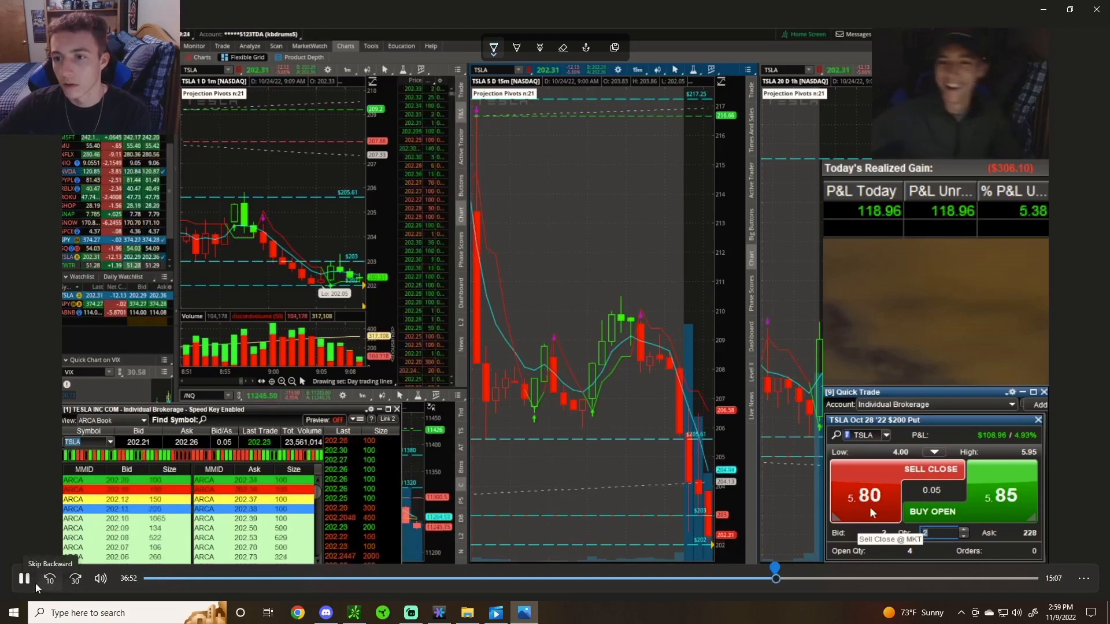
Skip the replay back a few seconds before the puts reach a $128.96 gain.
{"action": "left_click", "coordinate": [23, 578]}
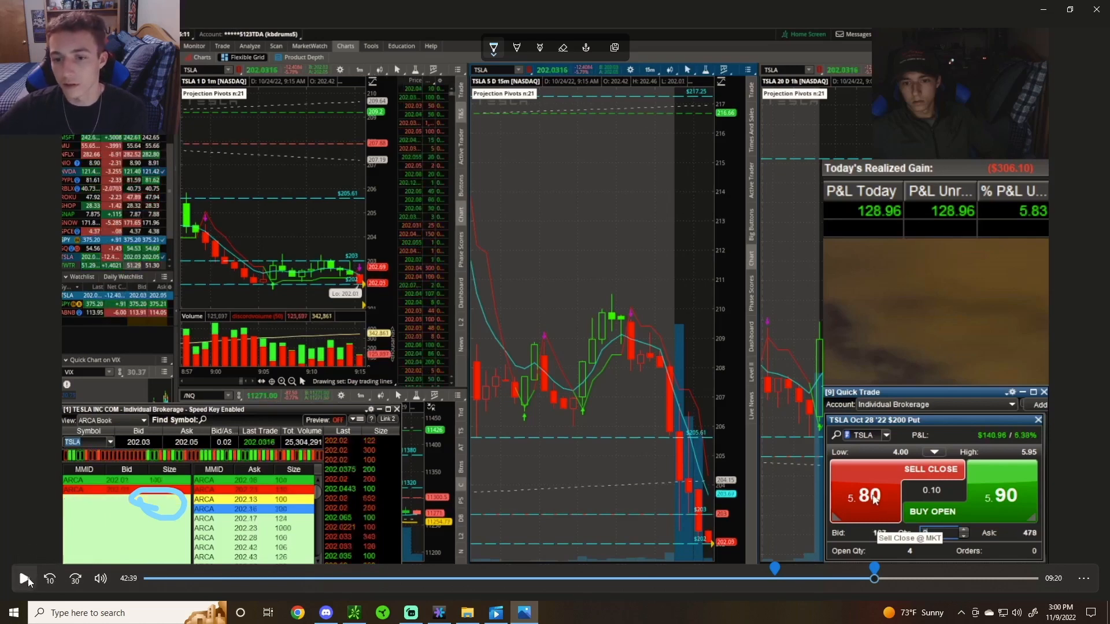
Resume the replay around the 202.00 time-and-sales run until the puts are up $318.96.
{"action": "left_click", "coordinate": [24, 578]}
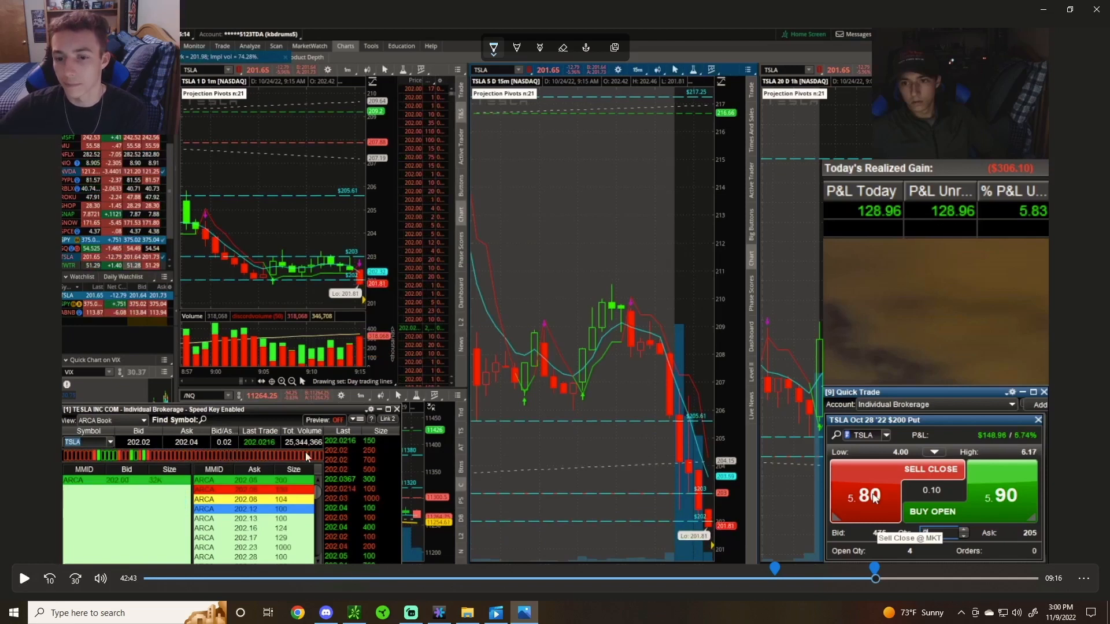
{"action": "mouse_move", "coordinate": [136, 494]}
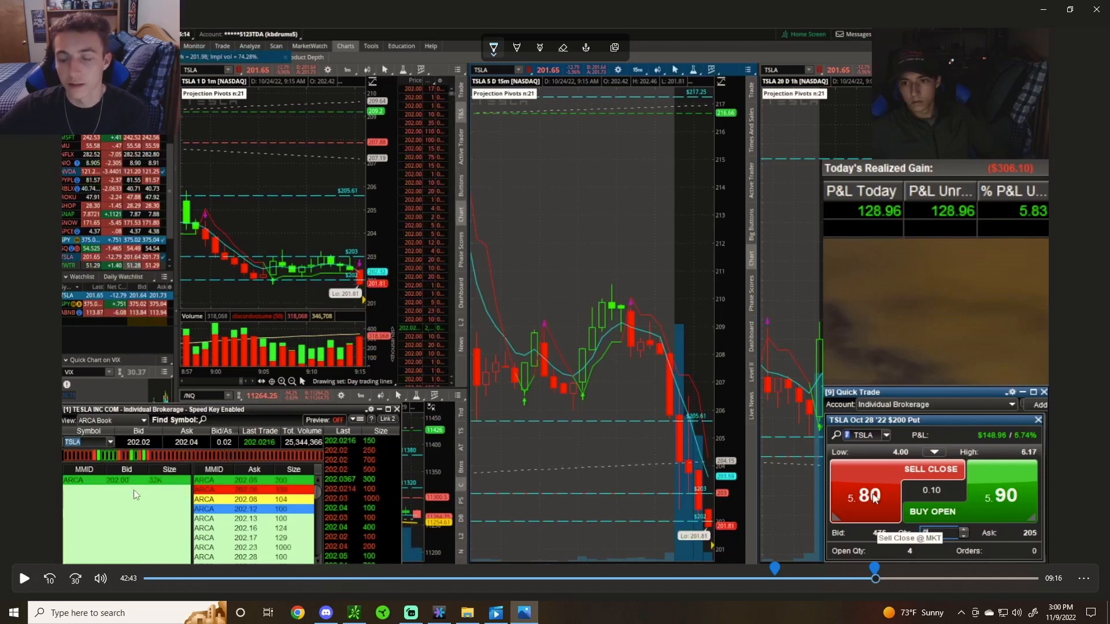
{"action": "mouse_move", "coordinate": [172, 484]}
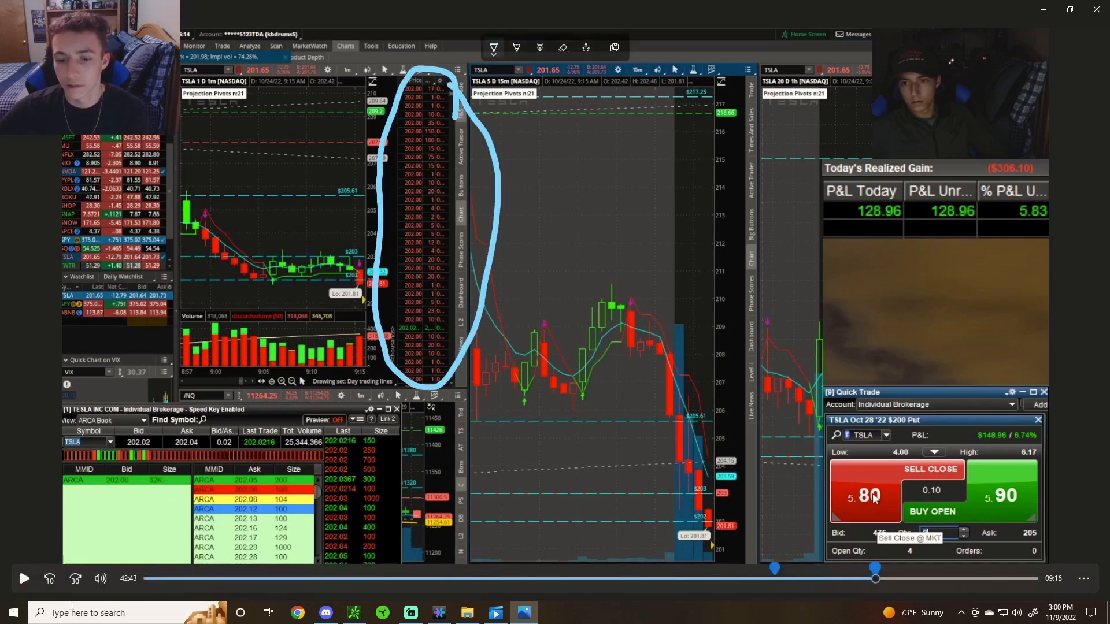
{"action": "left_click", "coordinate": [24, 578]}
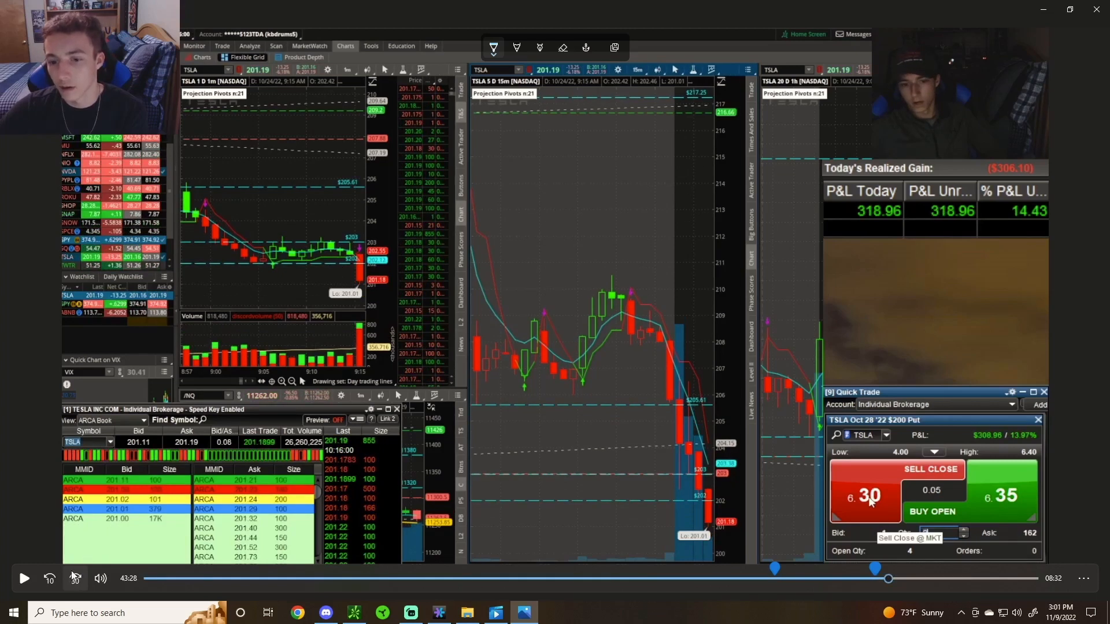
{"action": "left_click", "coordinate": [23, 578]}
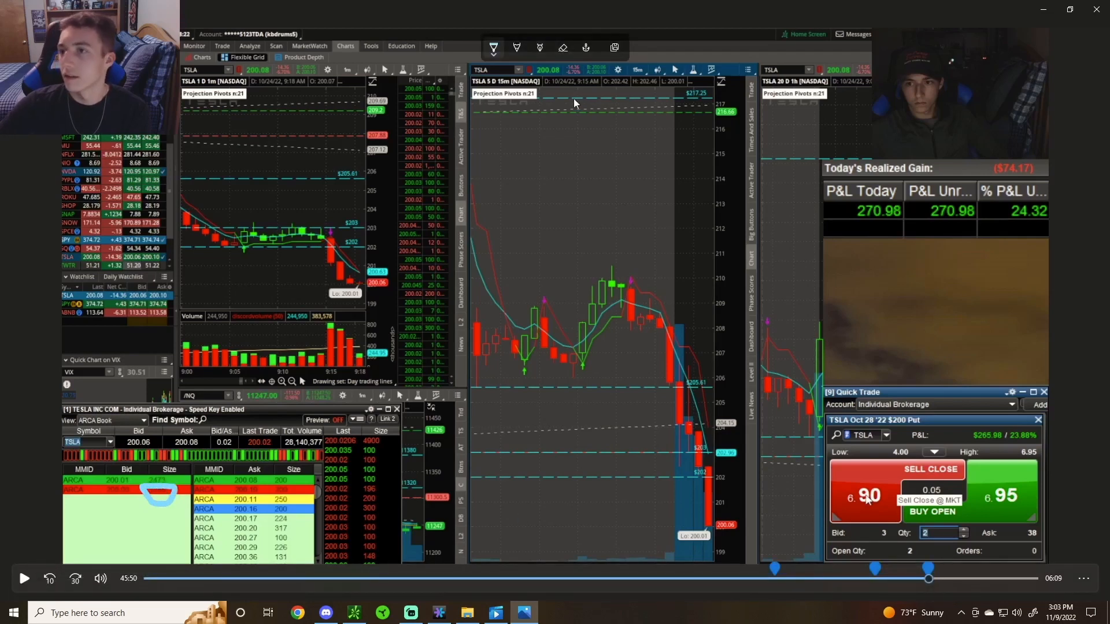
{"action": "mouse_move", "coordinate": [562, 48]}
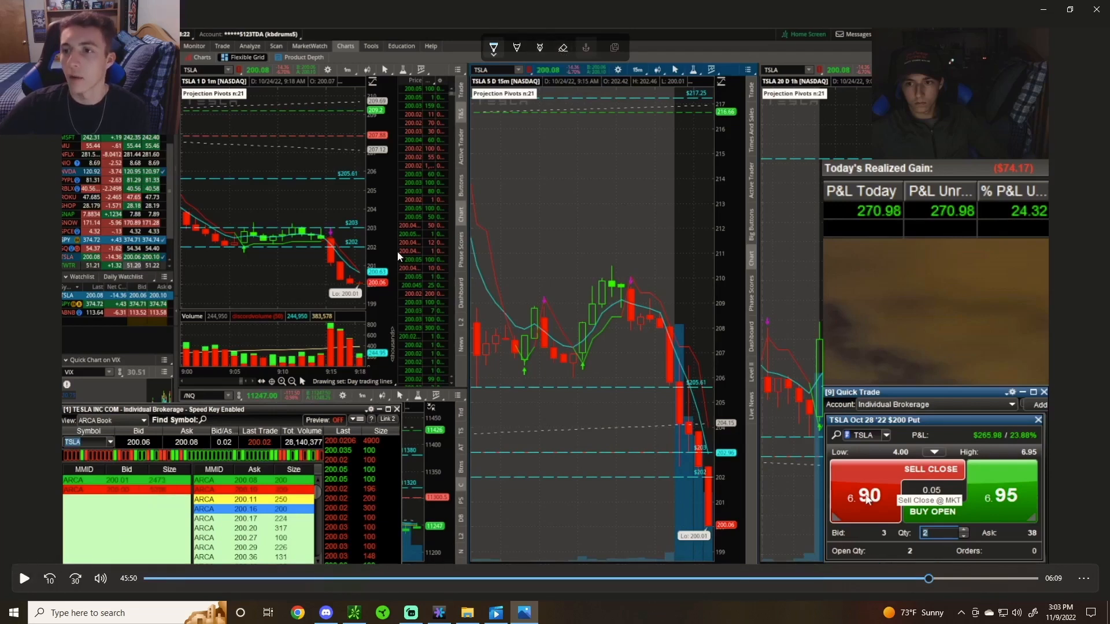
Resume the recap until the two open puts' P&L reaches about $273.98.
{"action": "left_click", "coordinate": [493, 47]}
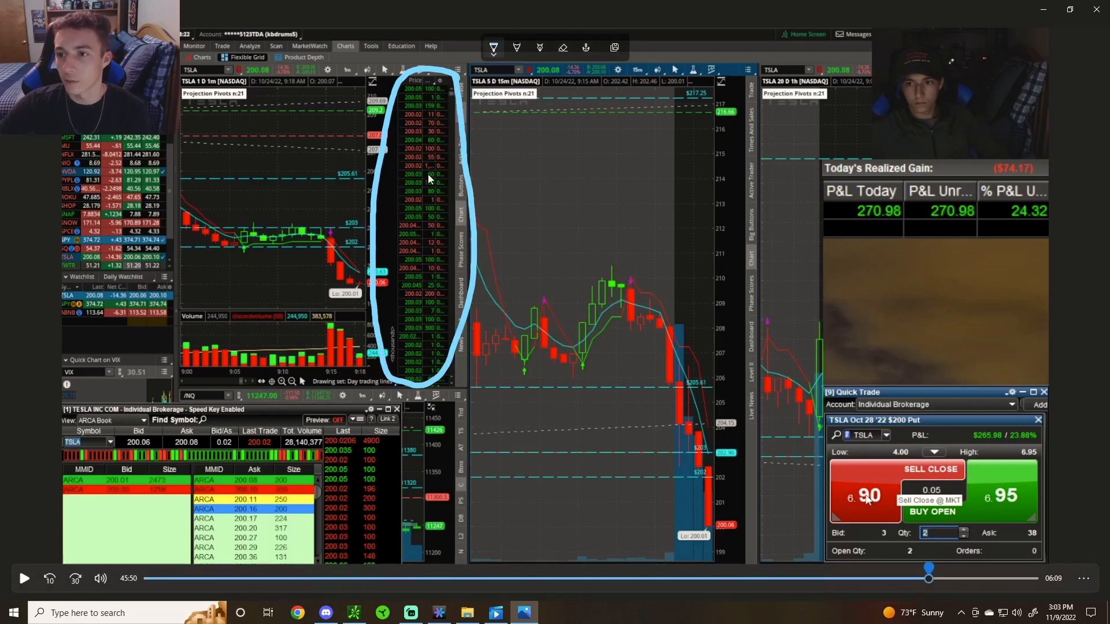
{"action": "mouse_move", "coordinate": [144, 502]}
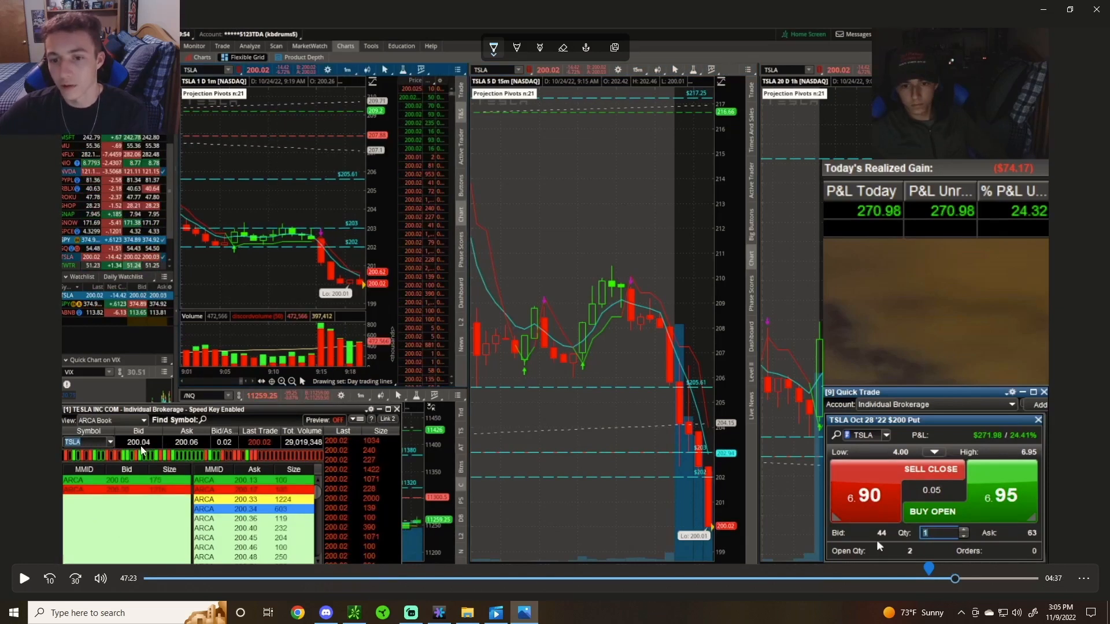
{"action": "mouse_move", "coordinate": [421, 237]}
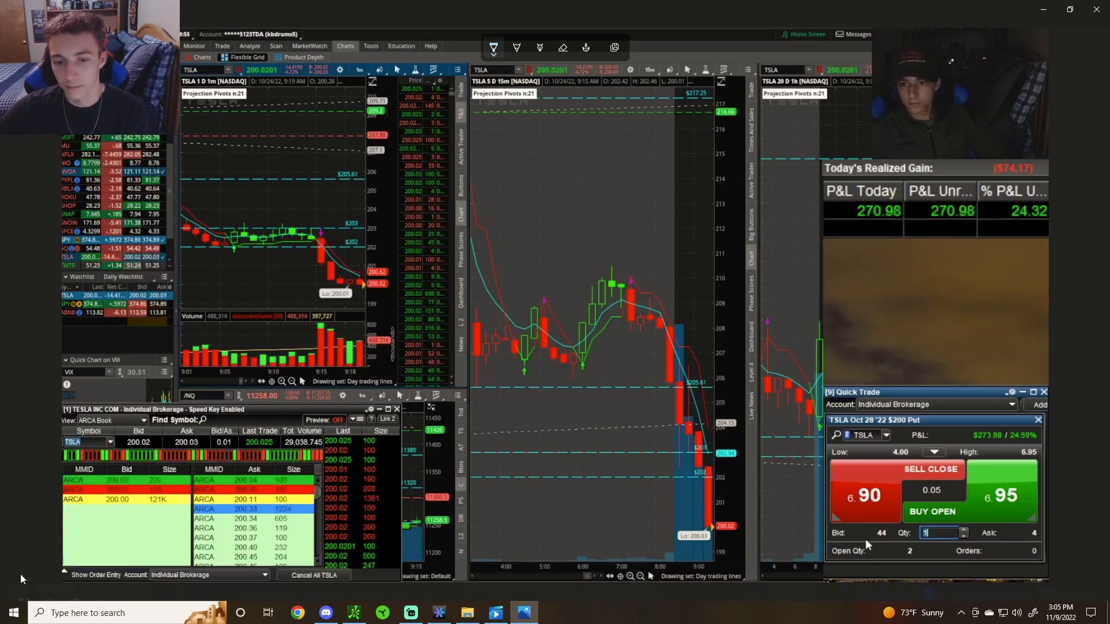
Resume the recap through the Sell Close of one put, lifting realized gain to $93.79.
{"action": "left_click", "coordinate": [20, 578]}
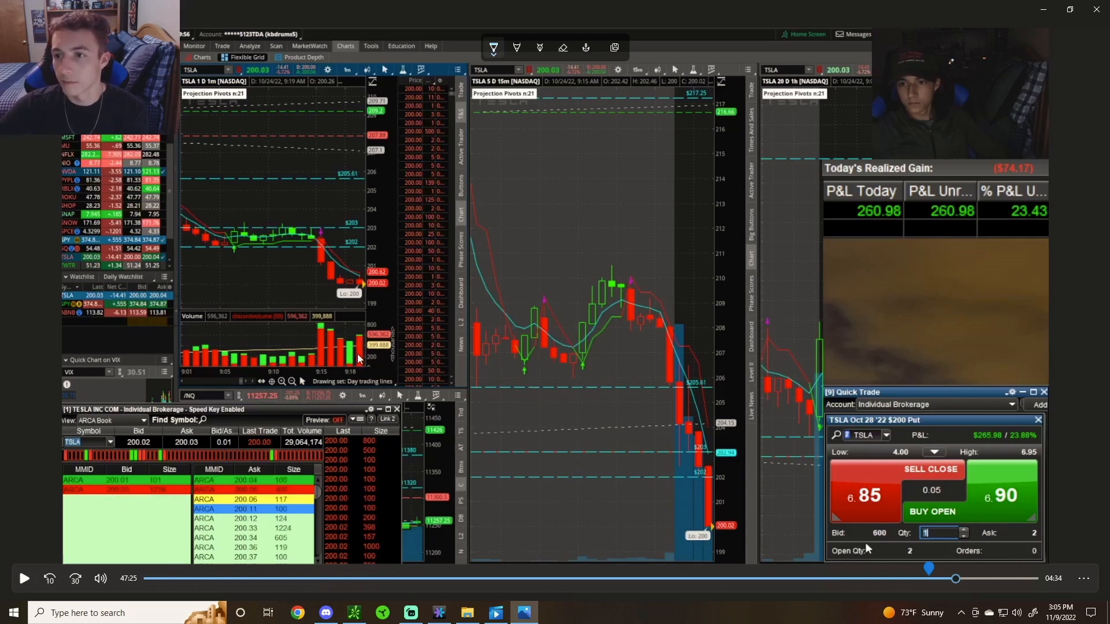
{"action": "mouse_move", "coordinate": [420, 102]}
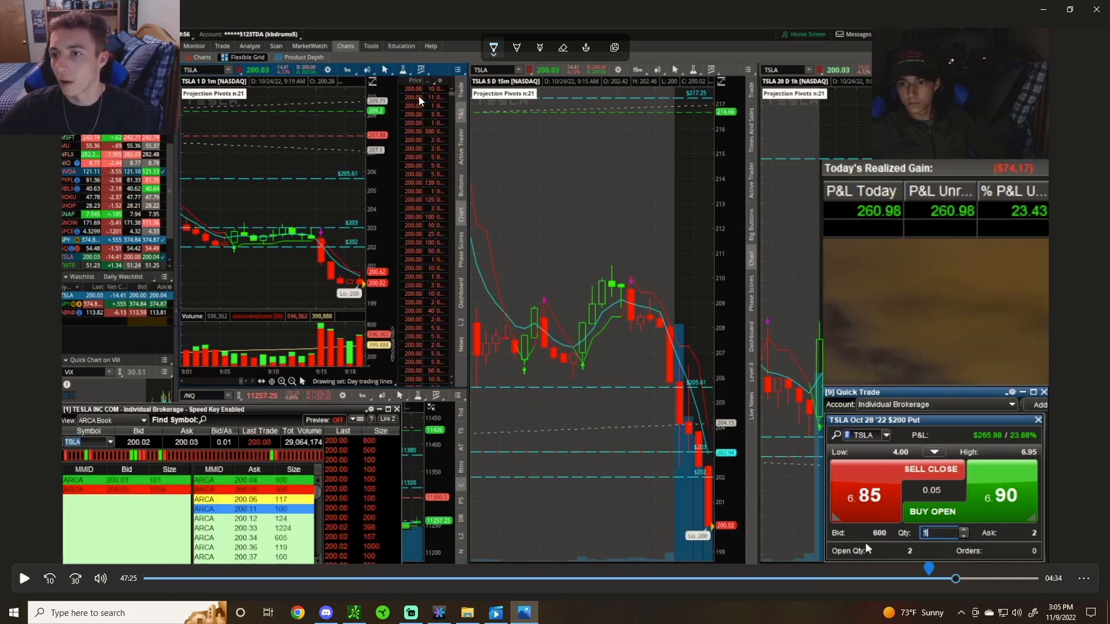
{"action": "mouse_move", "coordinate": [408, 121]}
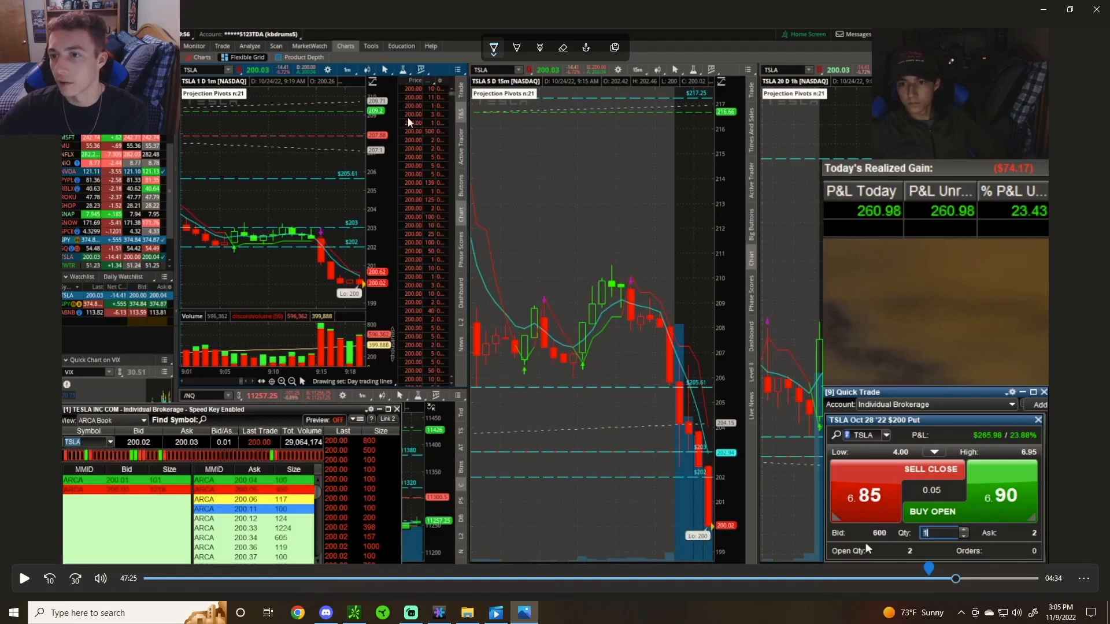
{"action": "mouse_move", "coordinate": [134, 499]}
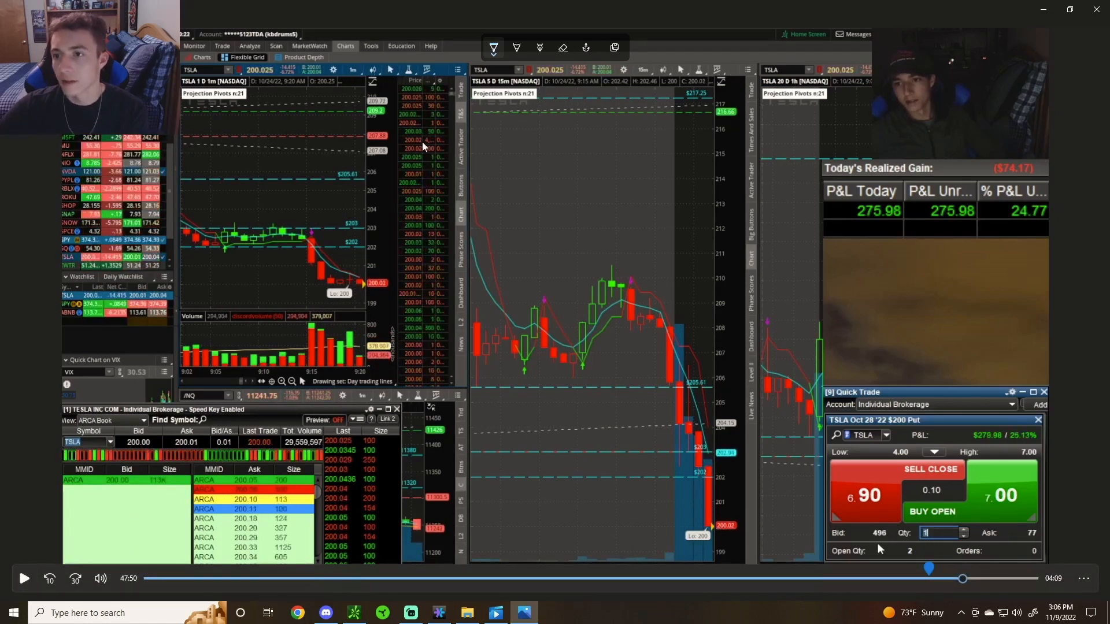
{"action": "mouse_move", "coordinate": [126, 494]}
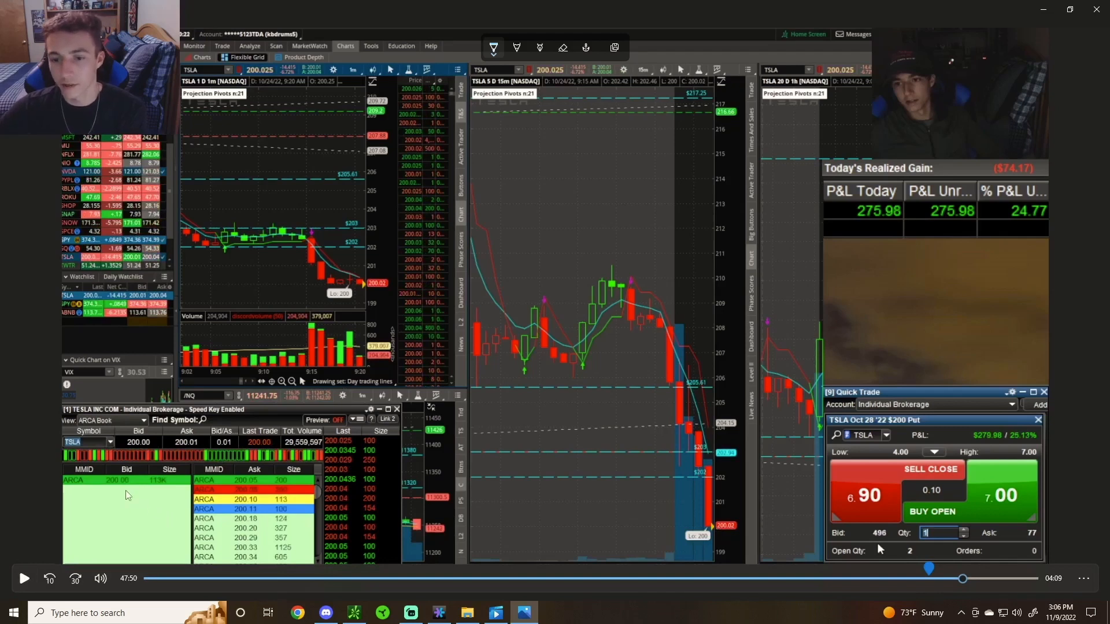
{"action": "mouse_move", "coordinate": [72, 560]}
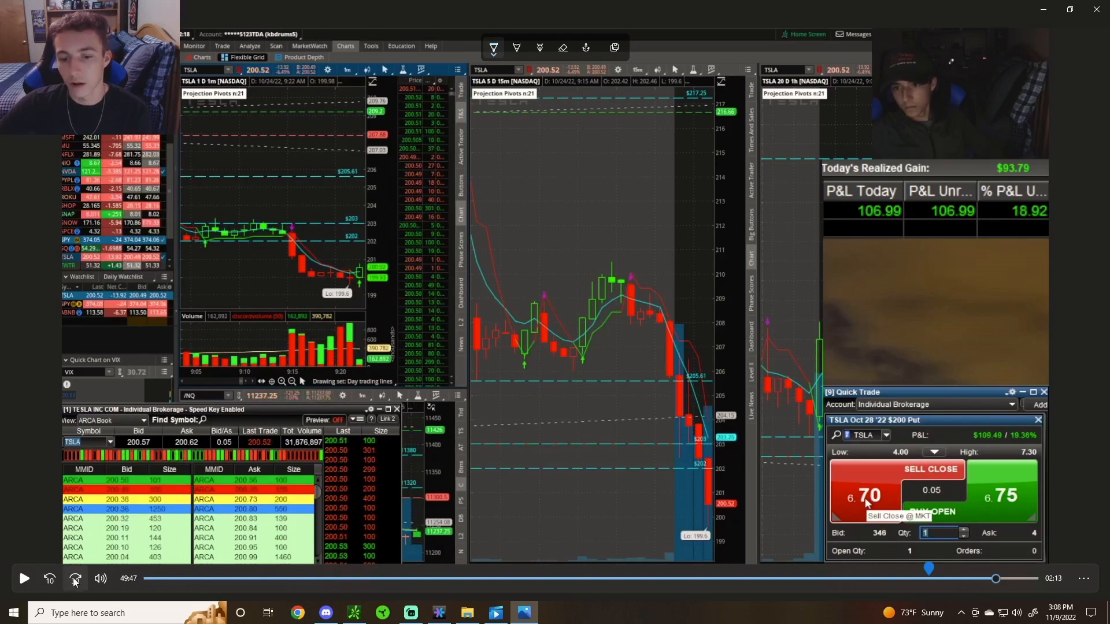
Play and pause the recap as TSLA falls below 200 toward the 199 low.
{"action": "left_click", "coordinate": [23, 578]}
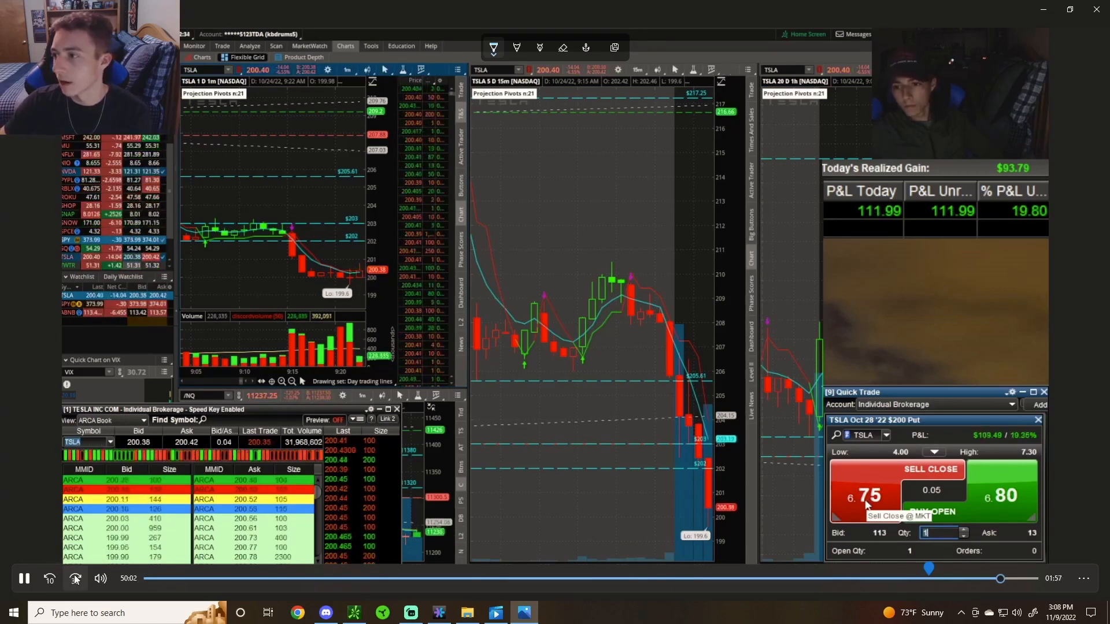
{"action": "left_click", "coordinate": [23, 578]}
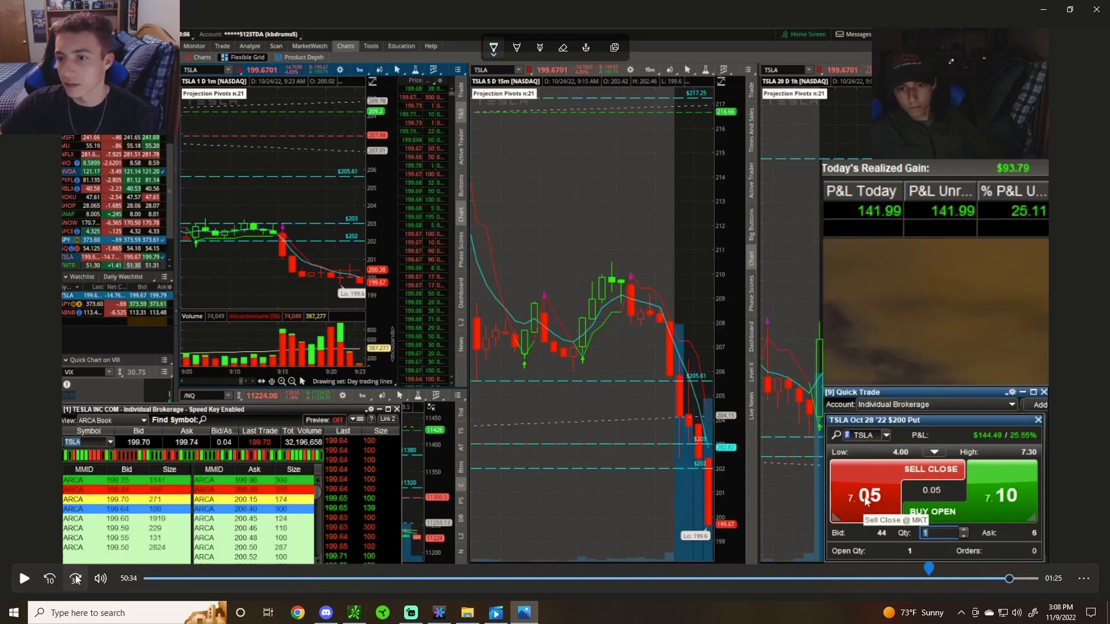
{"action": "left_click", "coordinate": [23, 579]}
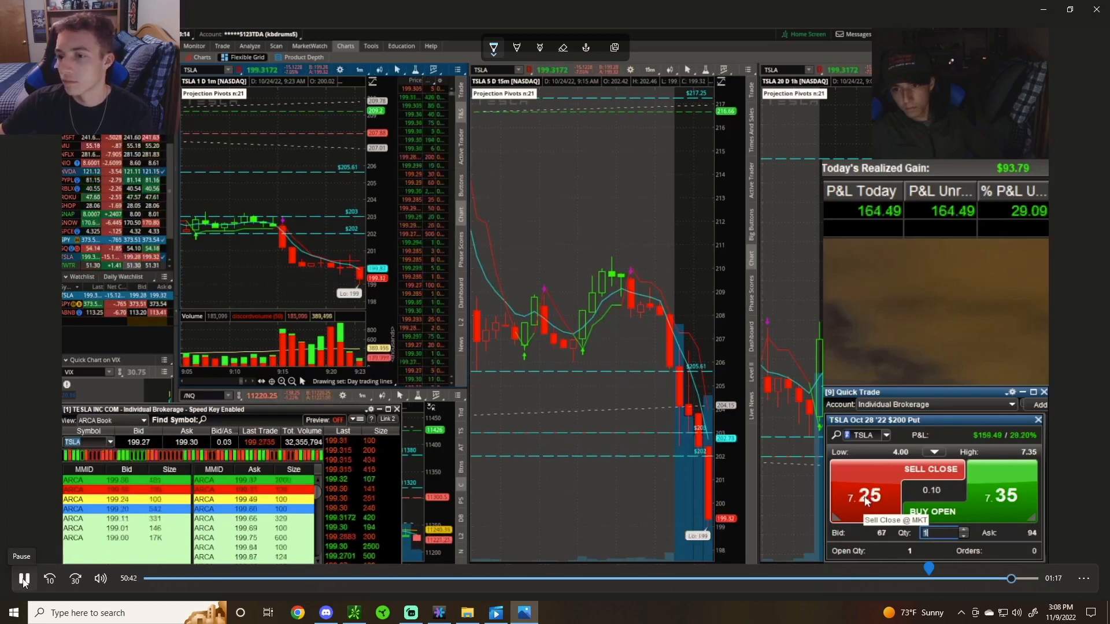
{"action": "left_click", "coordinate": [23, 578]}
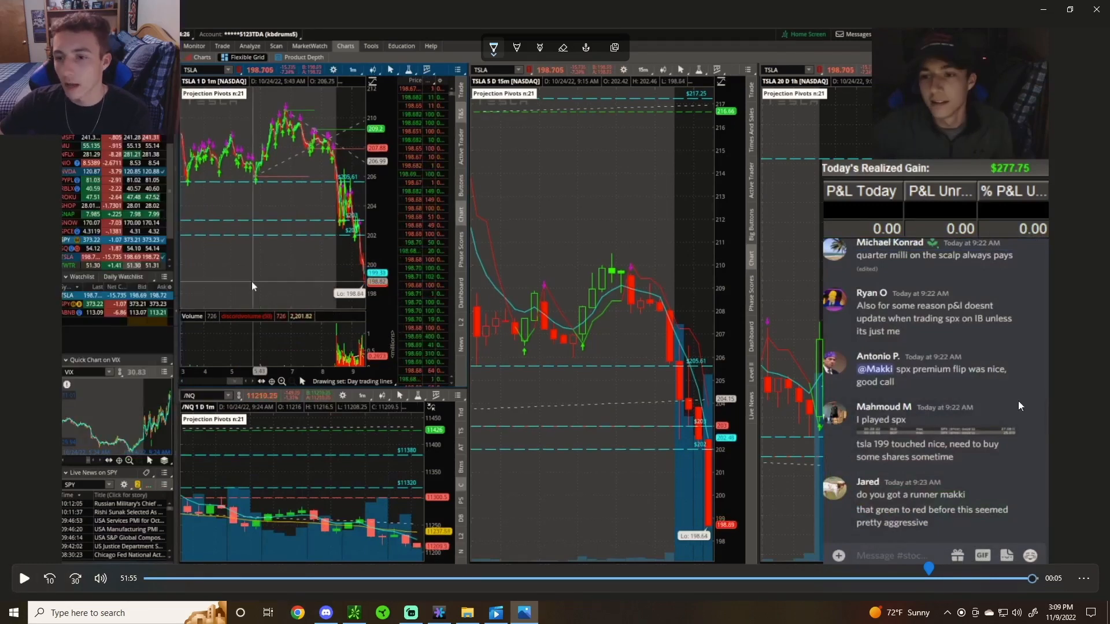
{"action": "mouse_move", "coordinate": [1054, 48]}
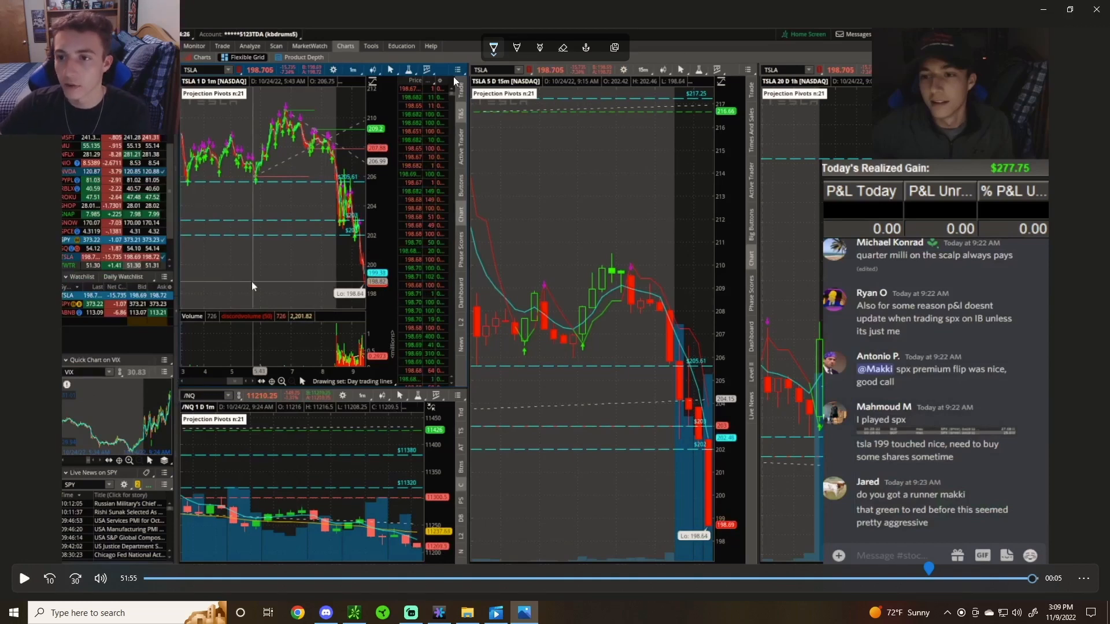
{"action": "mouse_move", "coordinate": [378, 130]}
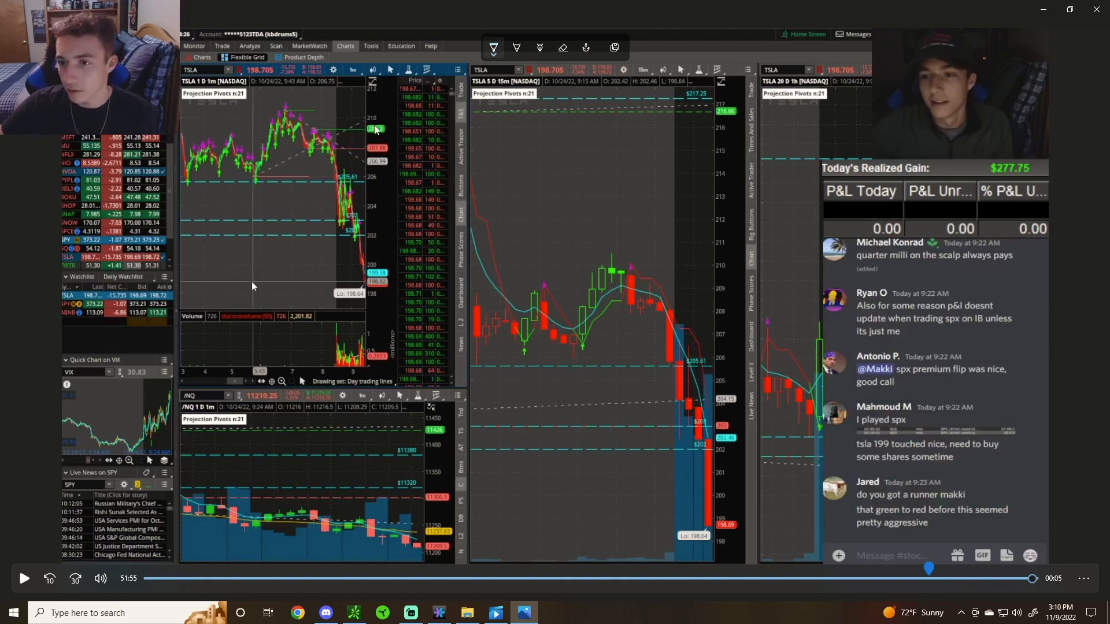
{"action": "mouse_move", "coordinate": [379, 177]}
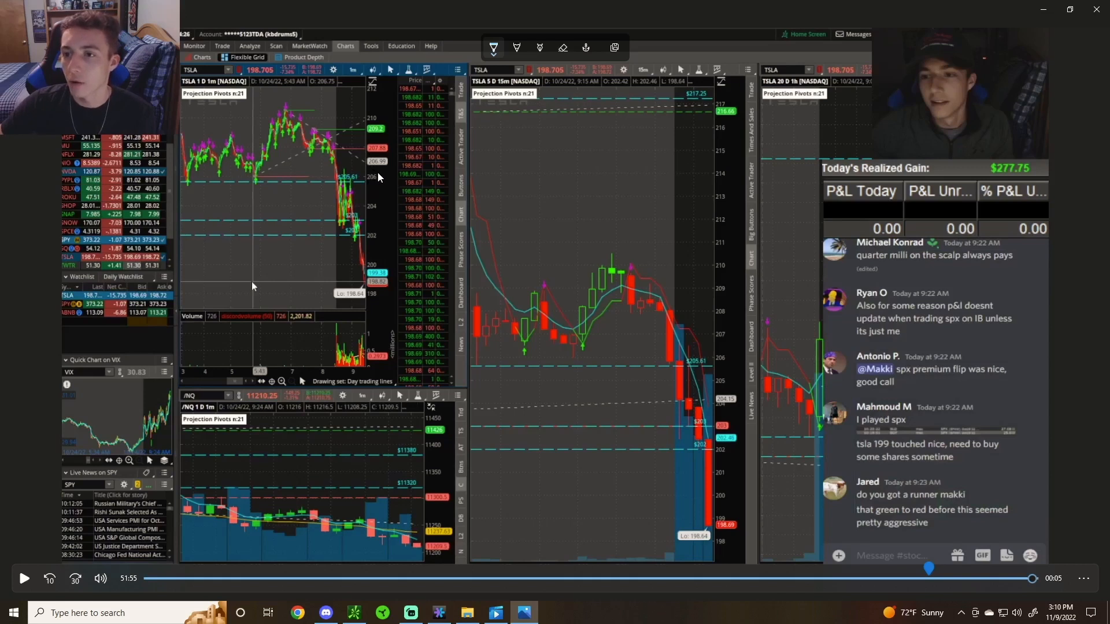
{"action": "mouse_move", "coordinate": [366, 174]}
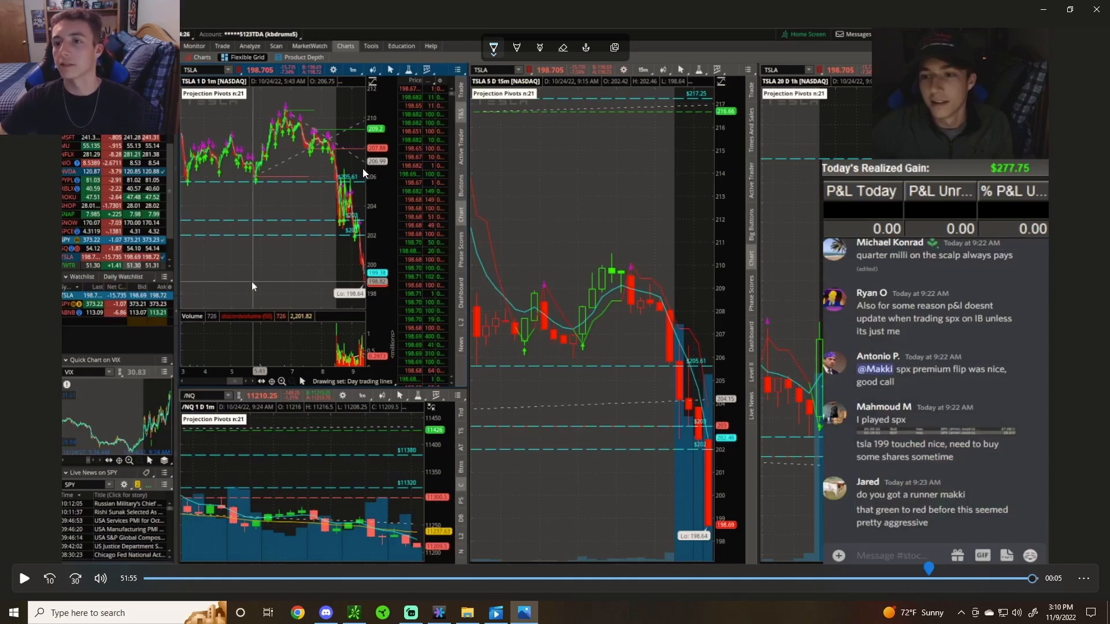
{"action": "mouse_move", "coordinate": [1016, 545]}
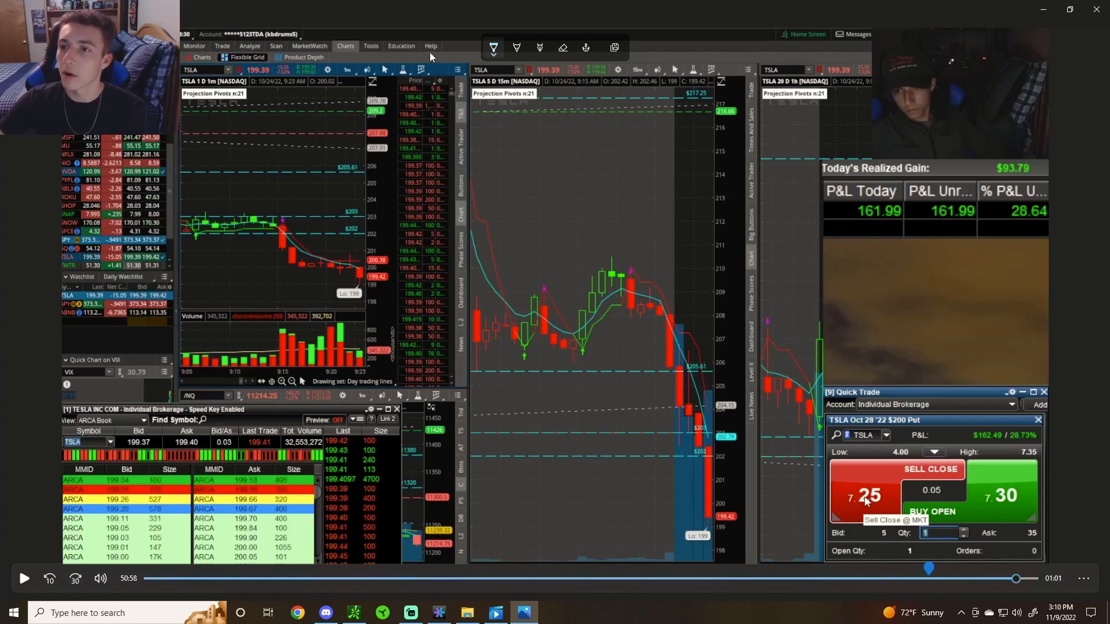
{"action": "mouse_move", "coordinate": [420, 169]}
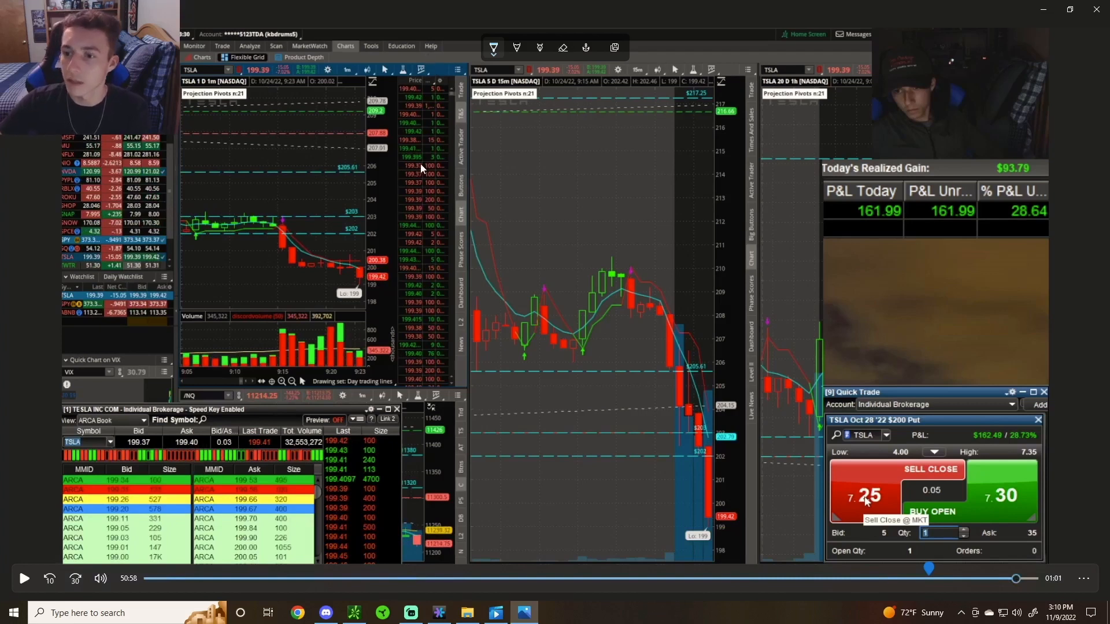
{"action": "mouse_move", "coordinate": [379, 337]}
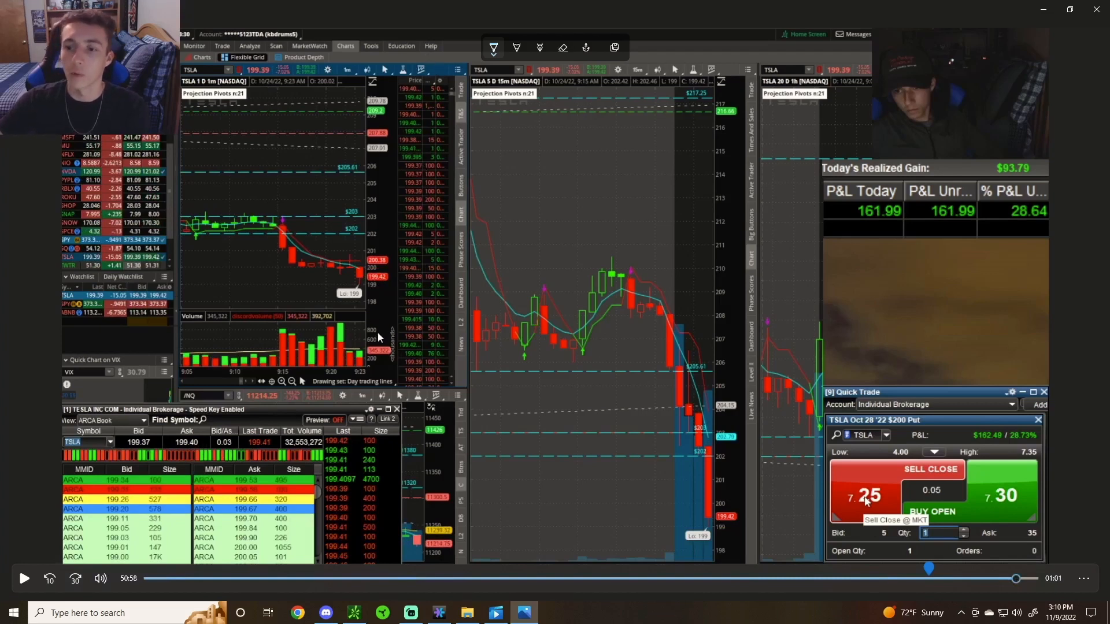
{"action": "mouse_move", "coordinate": [325, 343]}
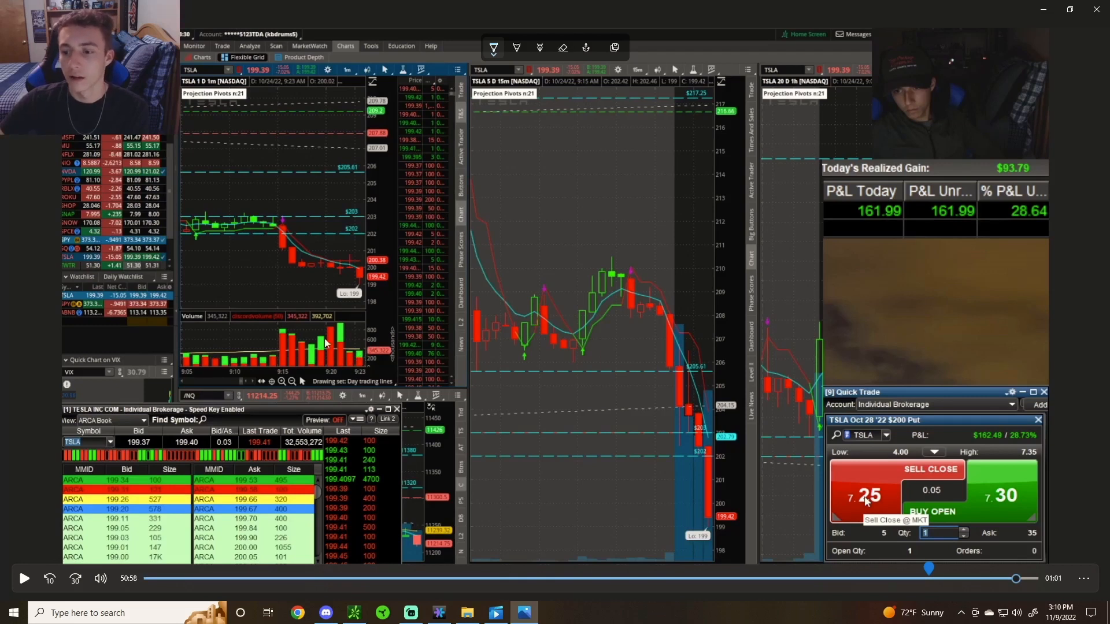
{"action": "mouse_move", "coordinate": [420, 520]}
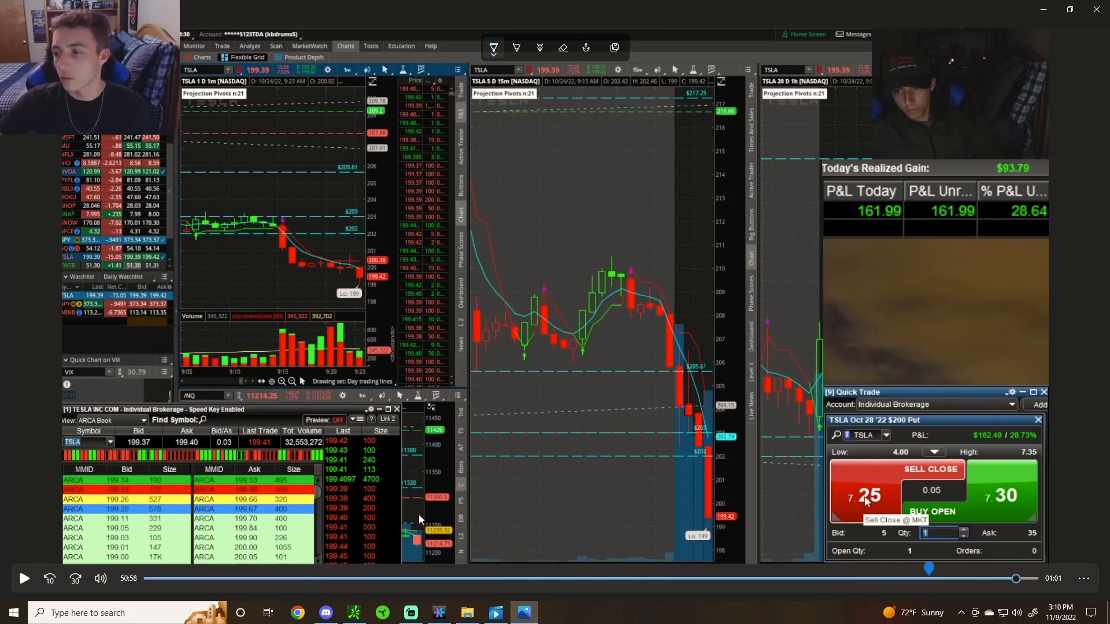
{"action": "mouse_move", "coordinate": [417, 492]}
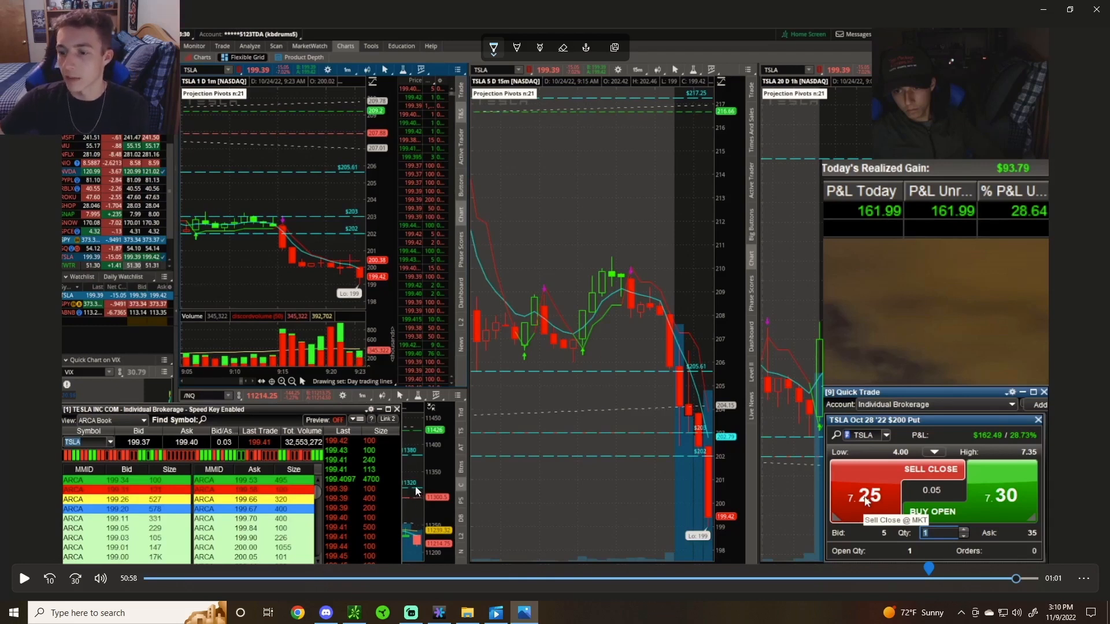